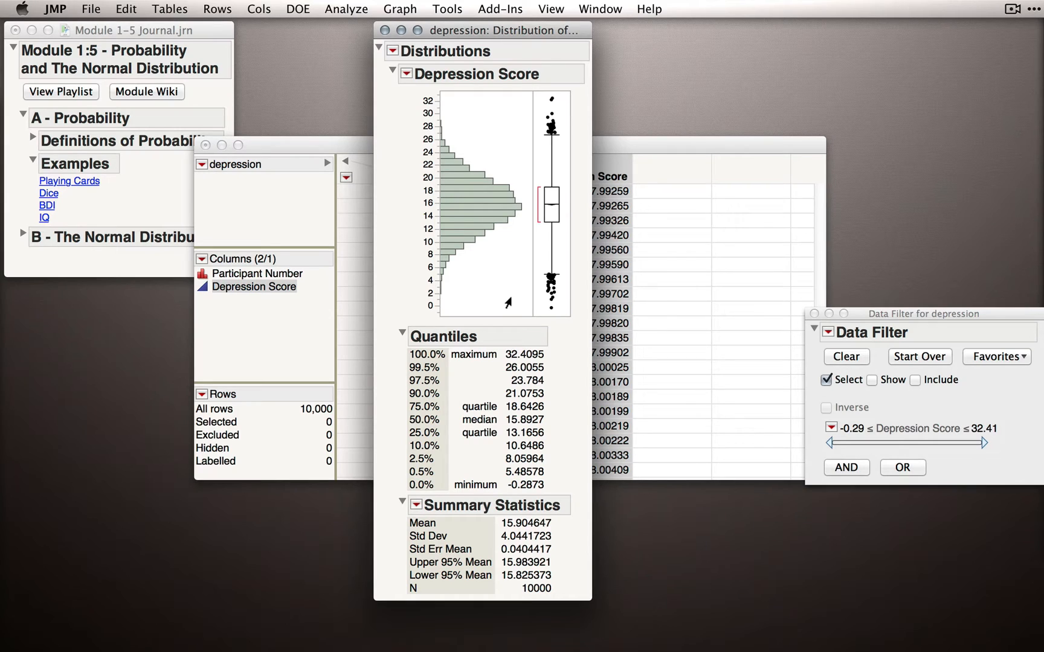
mouse_move(502, 263)
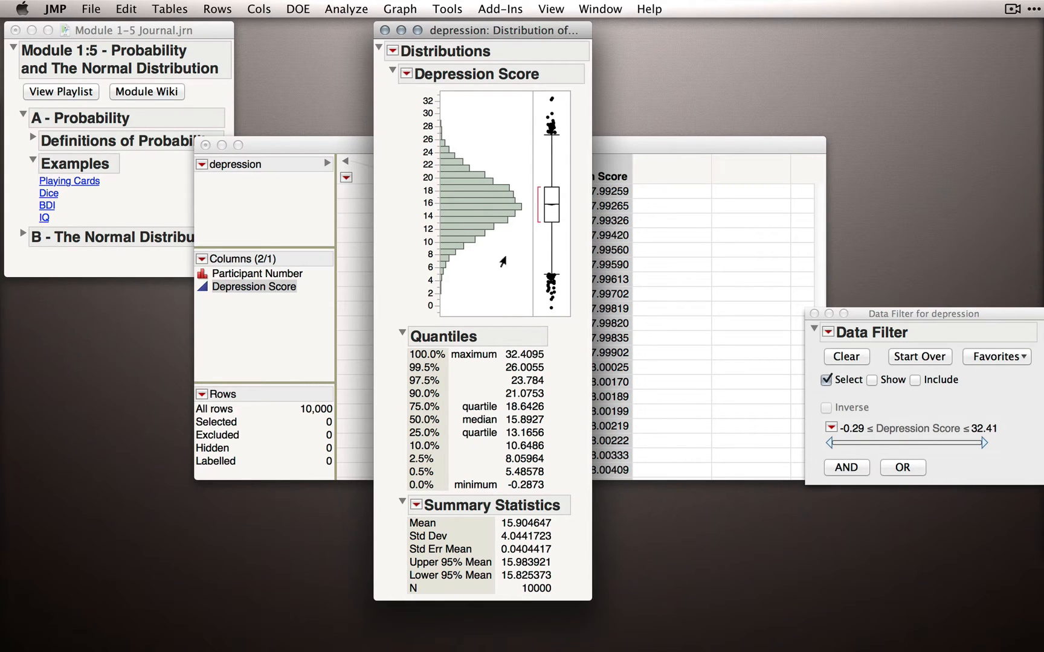
mouse_move(547, 547)
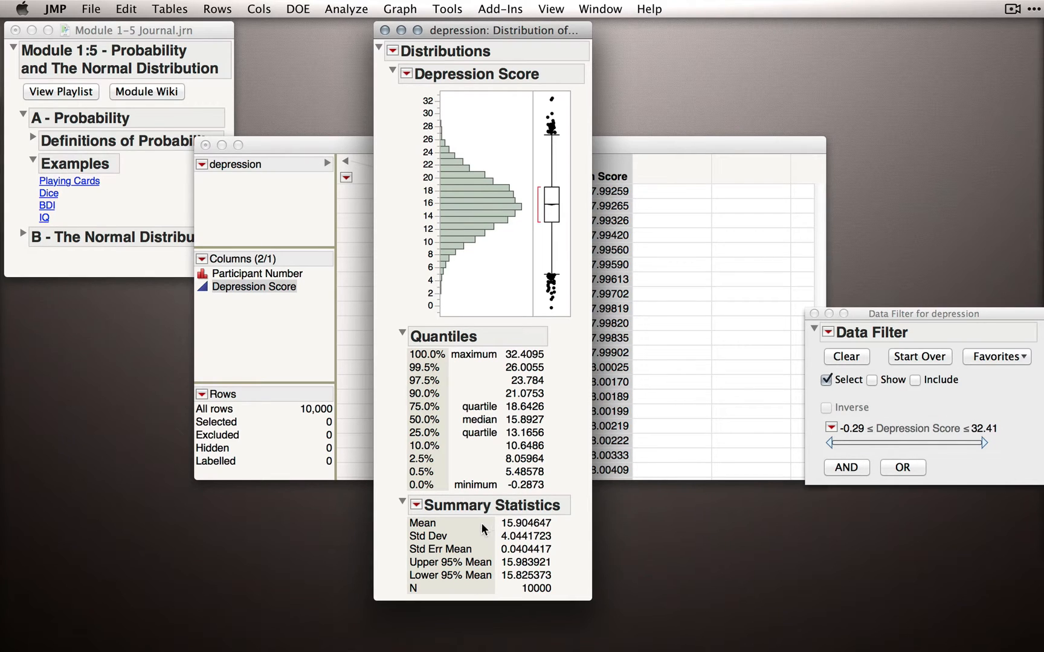
mouse_move(531, 537)
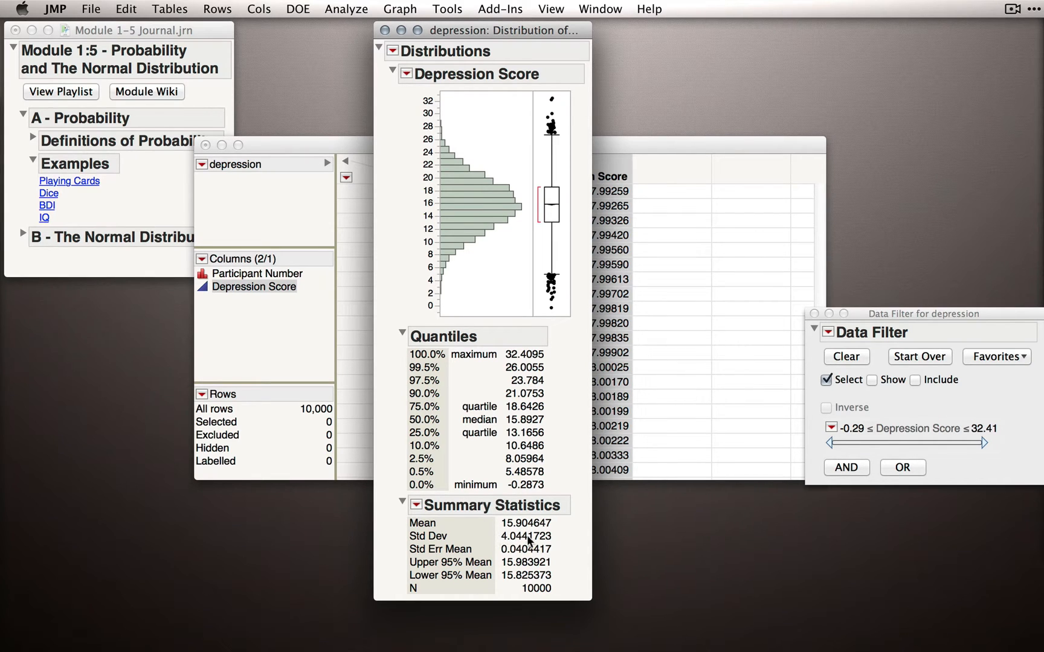
mouse_move(526, 539)
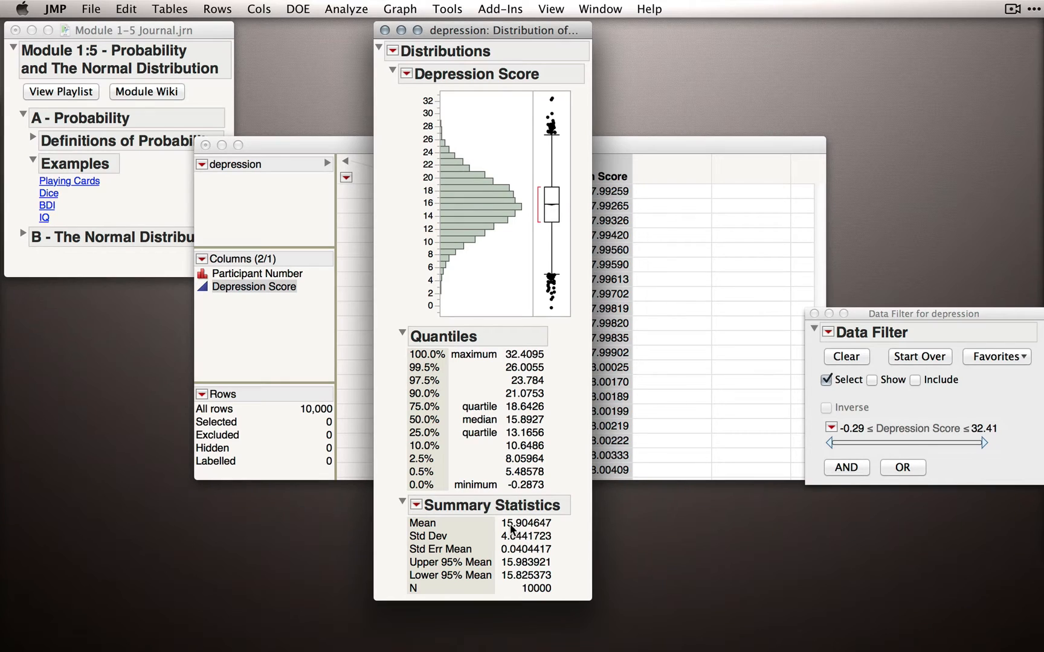
mouse_move(523, 529)
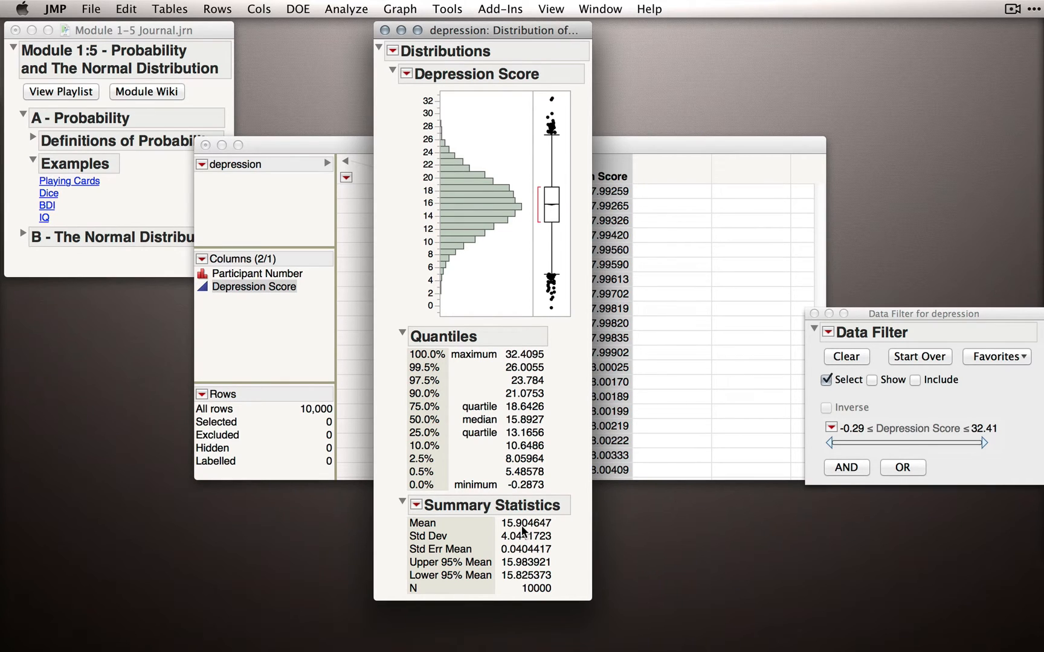
mouse_move(522, 534)
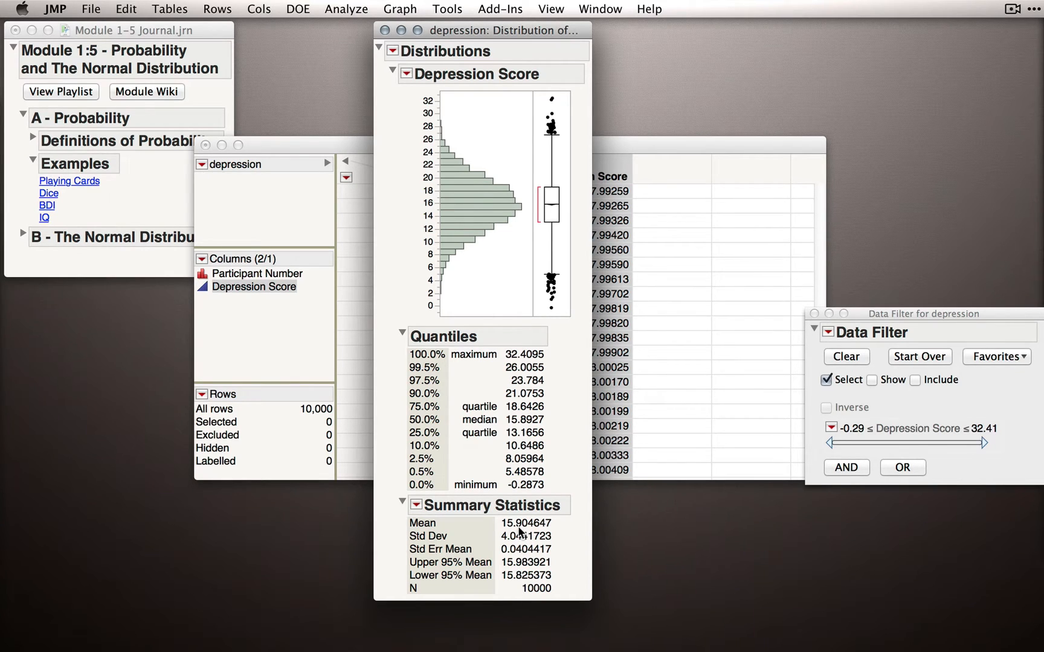
Set the Depression Score filter's lower bound to 19.94, selecting 1,601 rows
text(15.9)
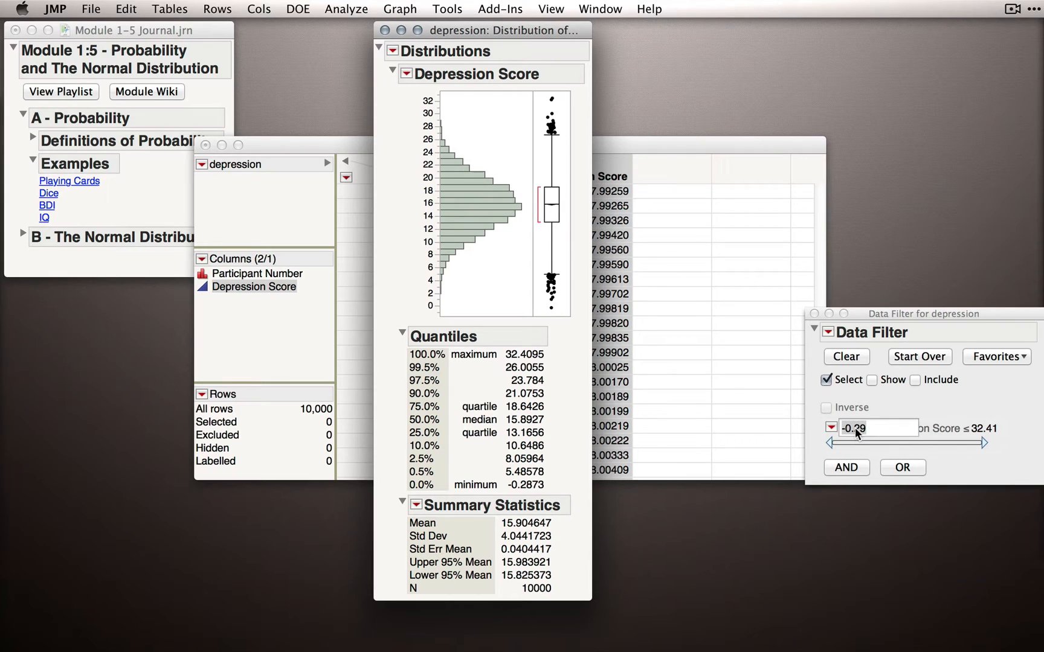
text(1)
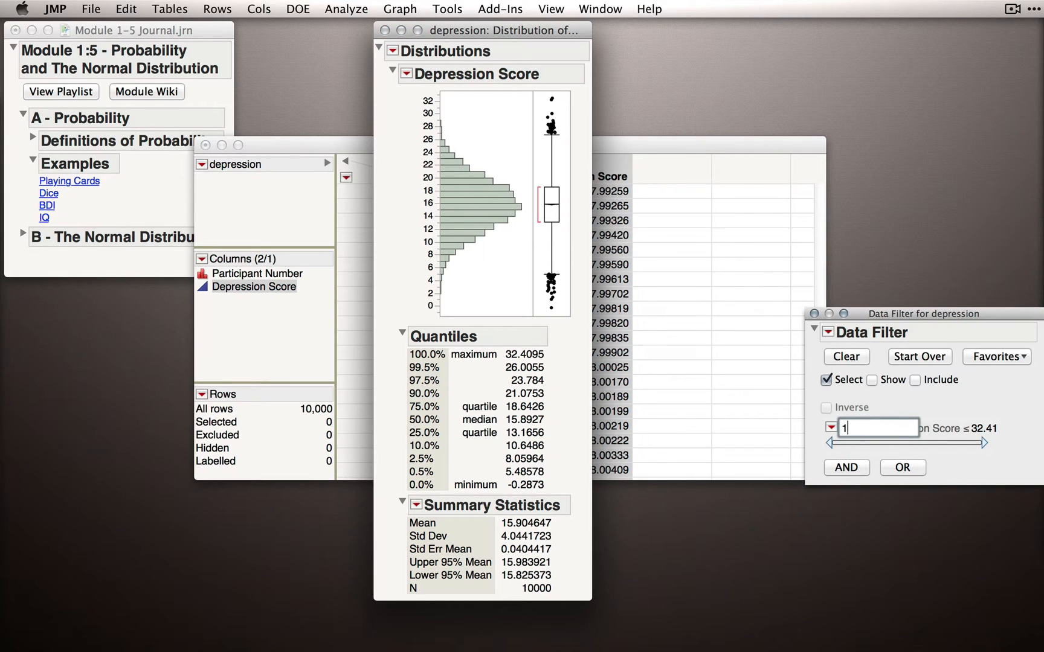
text(9.94)
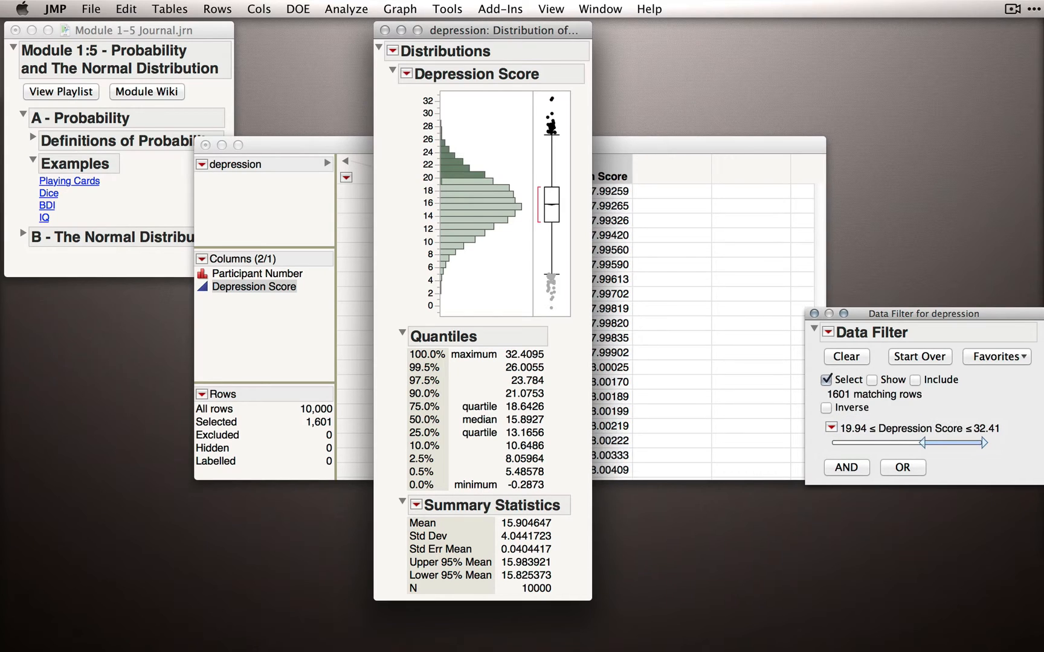
mouse_move(840, 398)
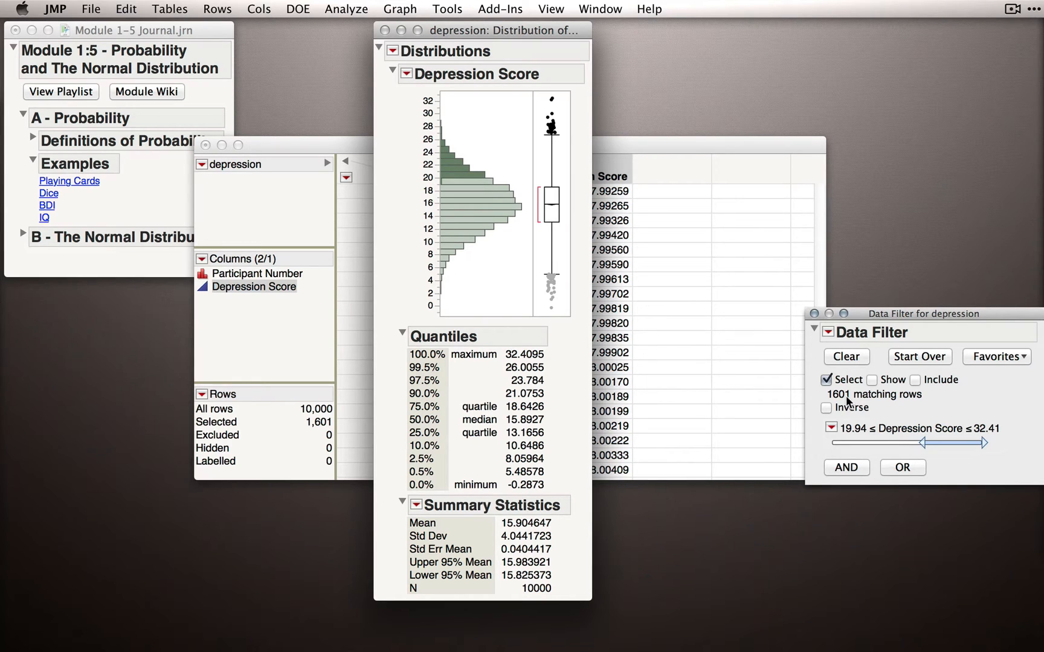
mouse_move(436, 161)
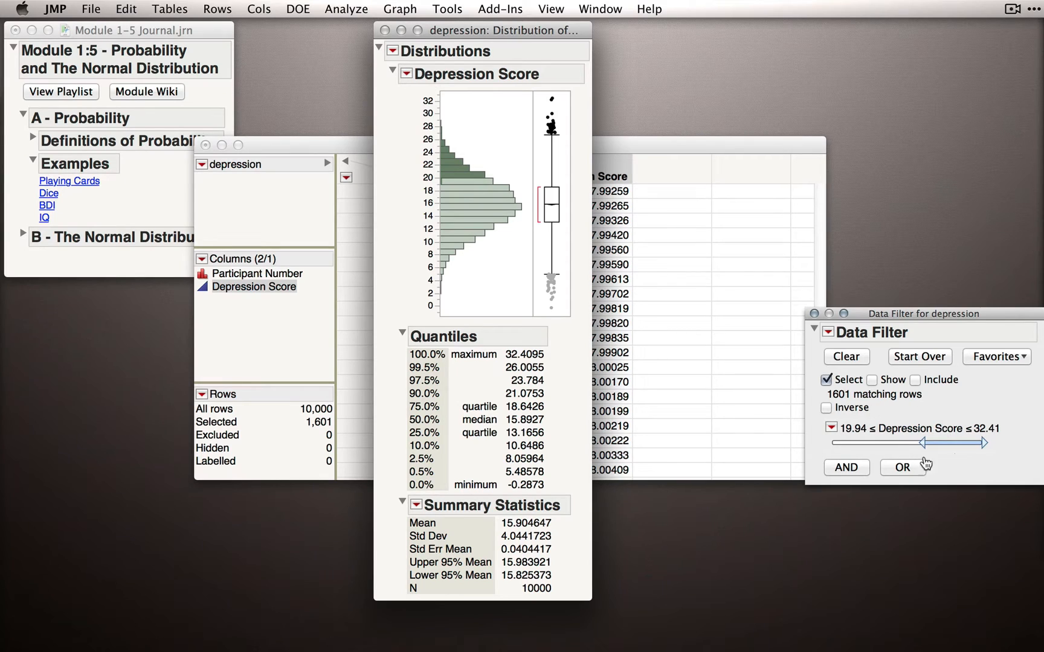
mouse_move(967, 409)
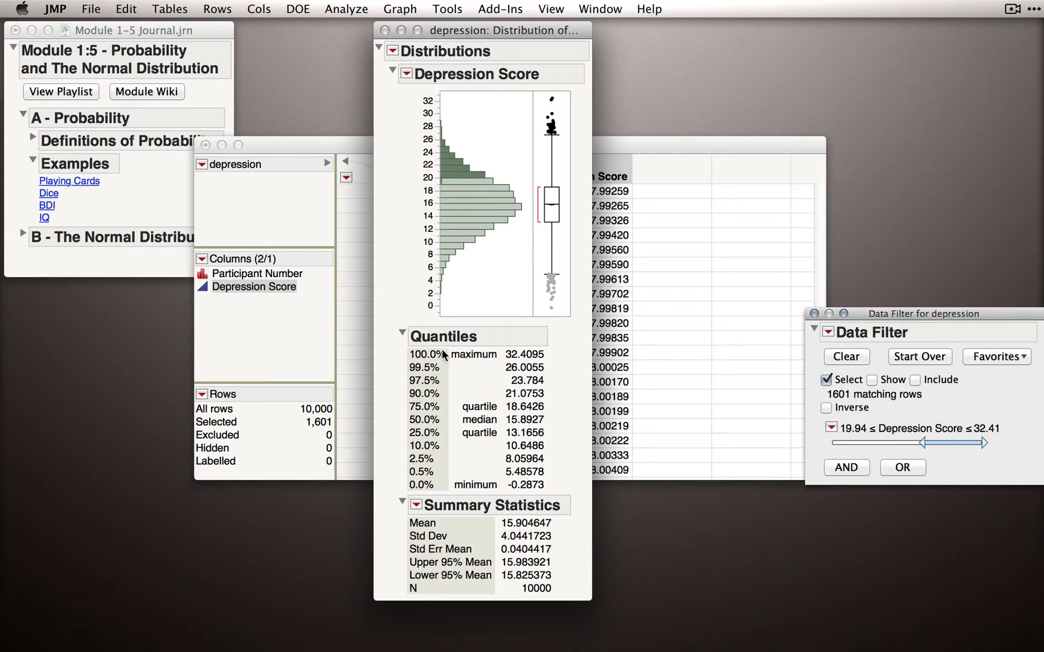
Clear the depression filter and save standardized depression scores as a Std Depression Score column
click(845, 357)
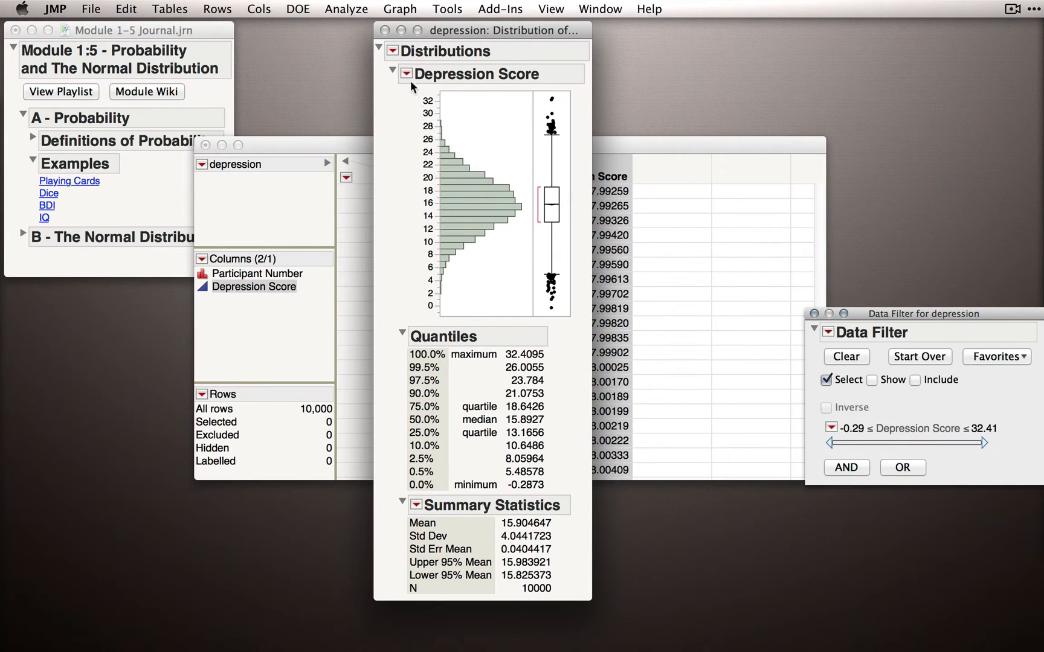
click(407, 73)
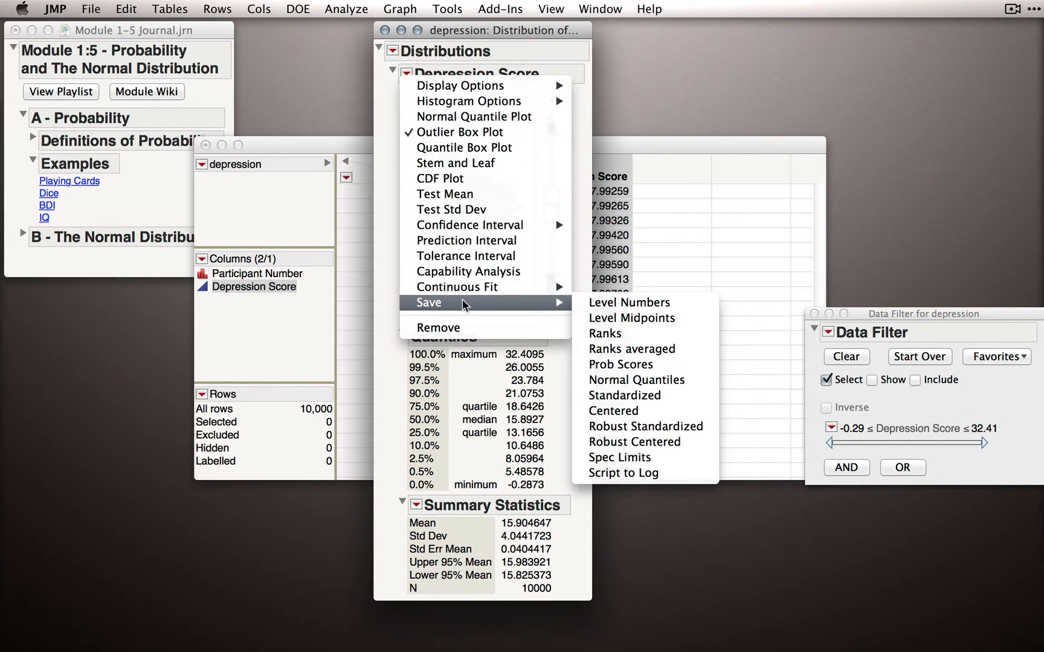
mouse_move(624, 396)
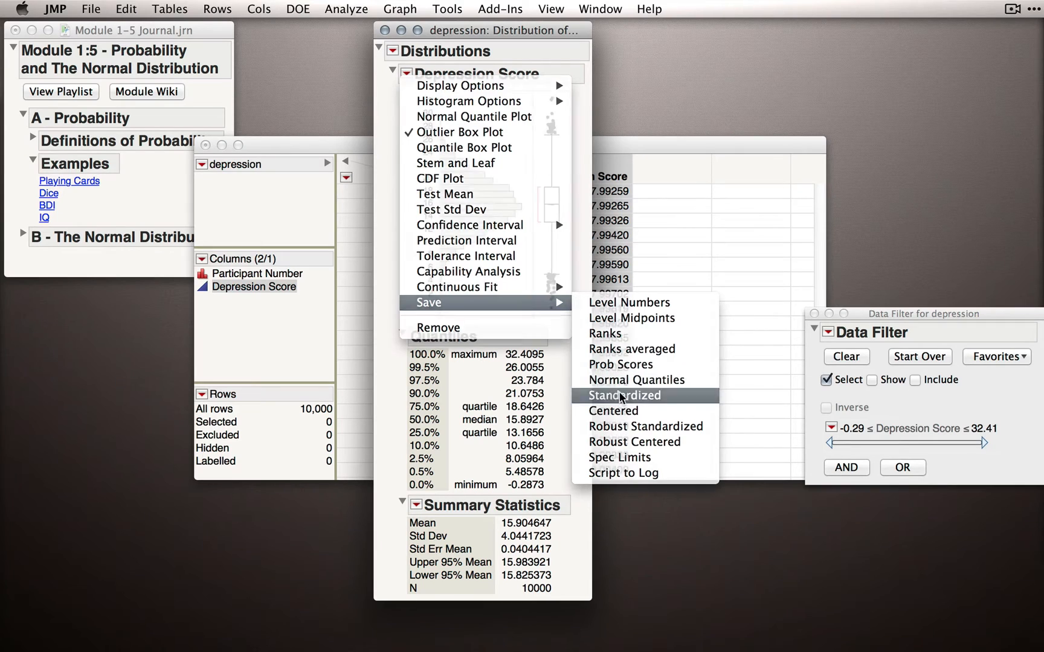
click(625, 395)
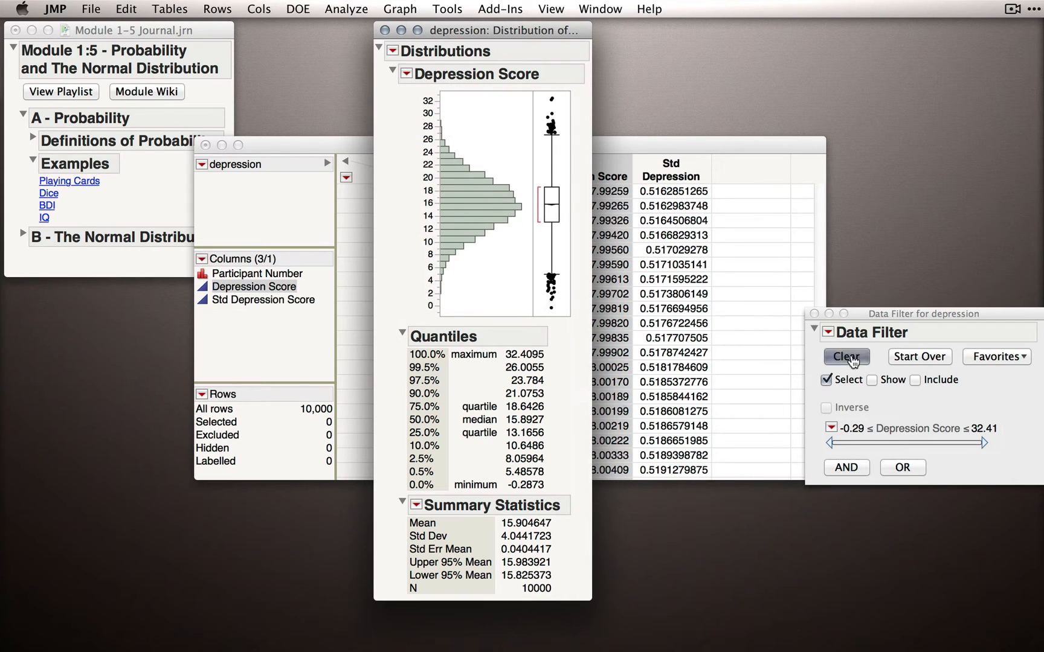
Switch the filter to Std Depression Score and set its lower bound to 1, selecting 1,594 rows
click(846, 357)
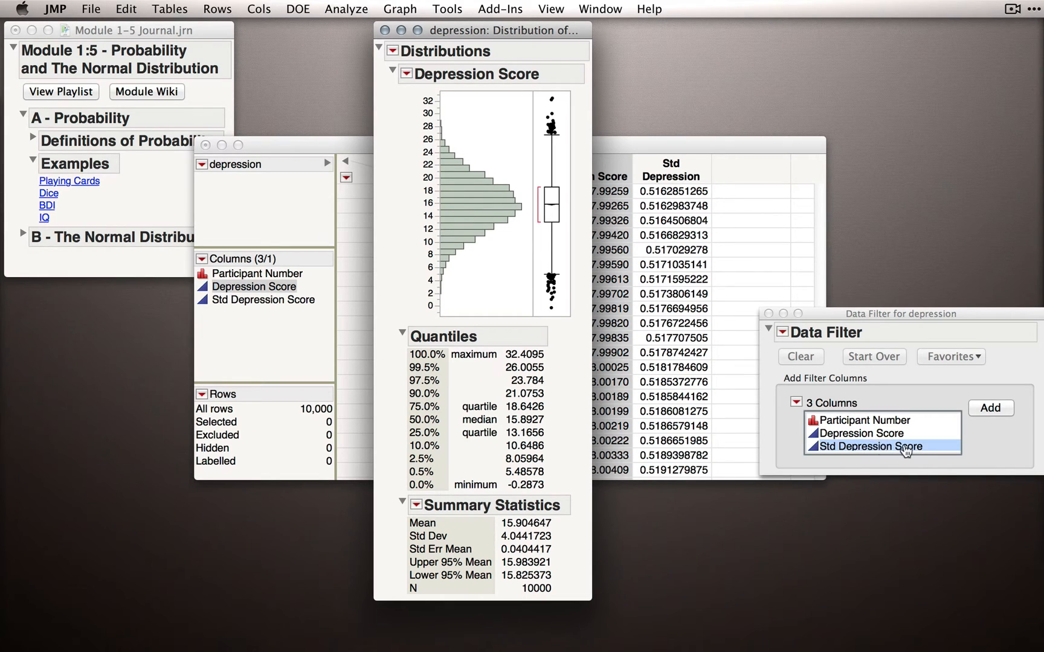
click(989, 407)
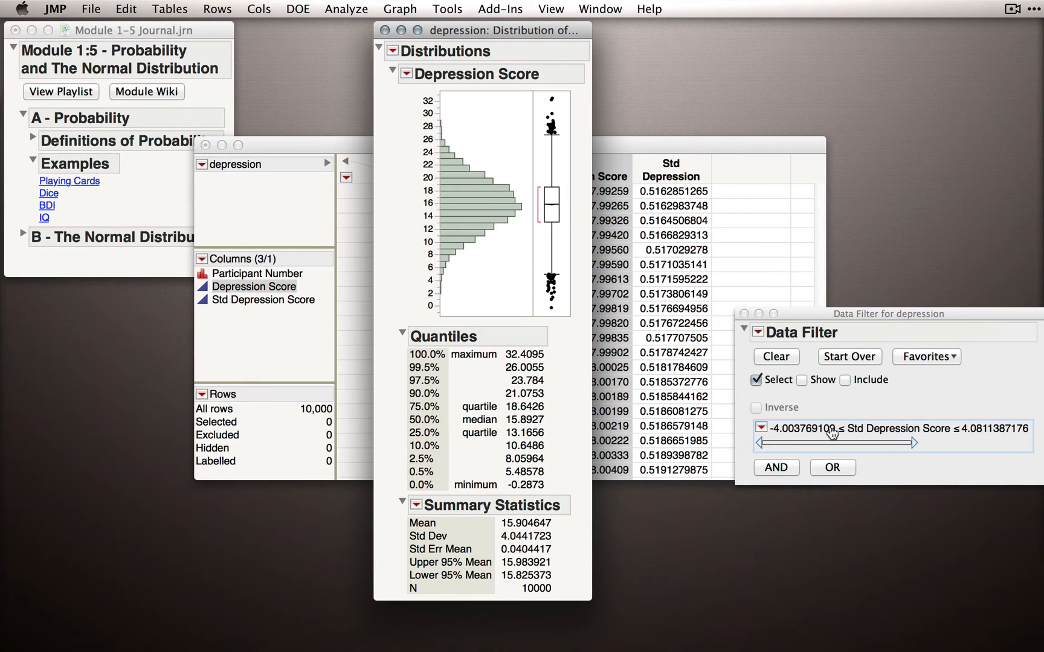
click(802, 428)
text(1)
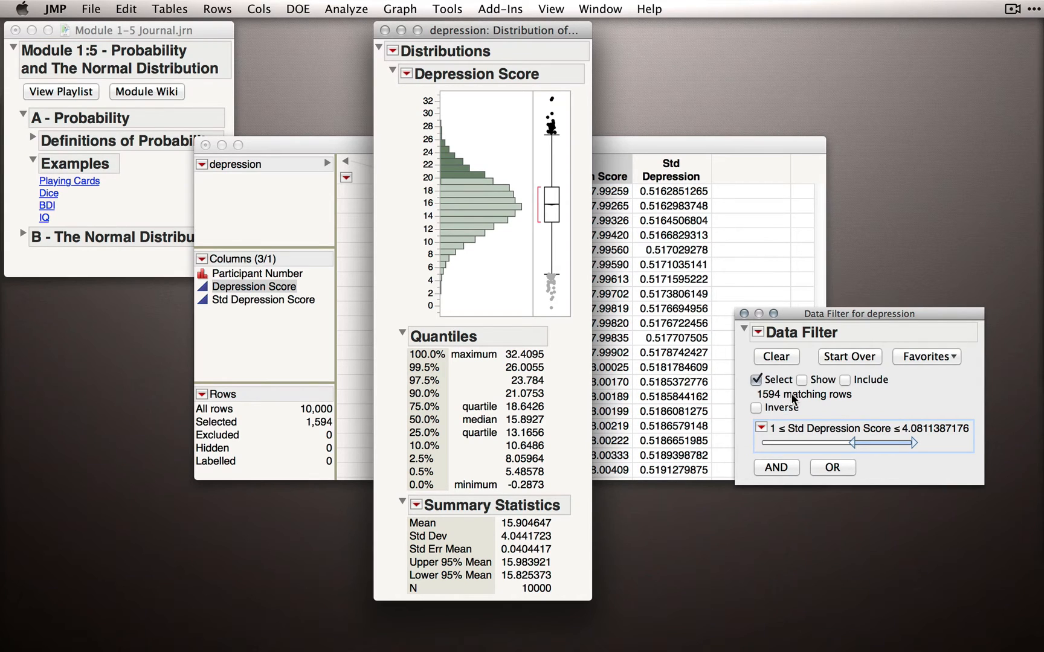
mouse_move(810, 402)
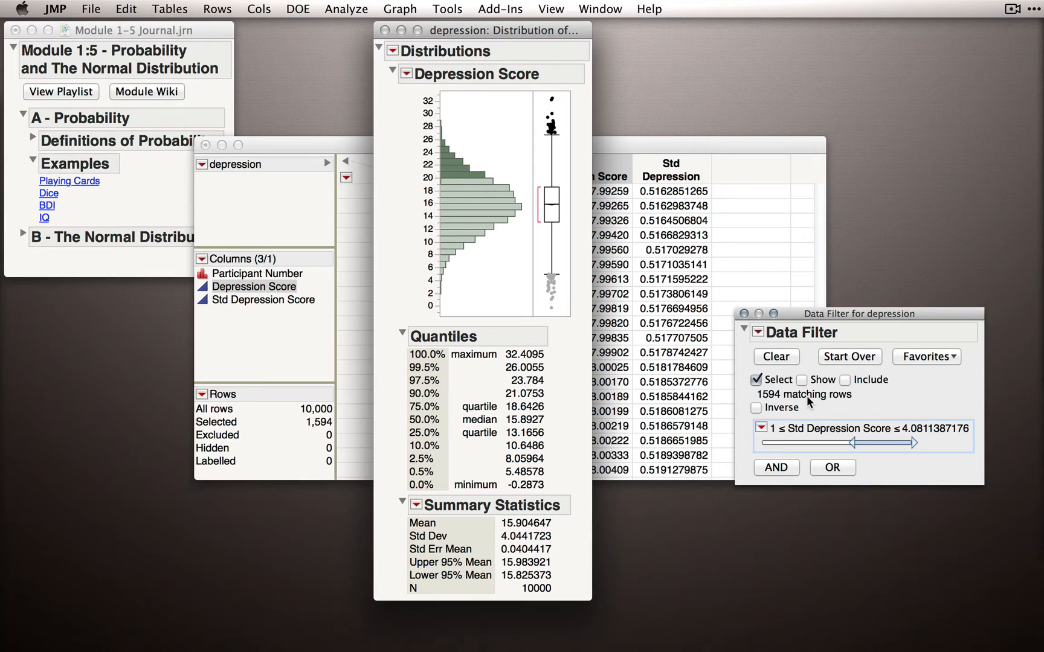
mouse_move(807, 405)
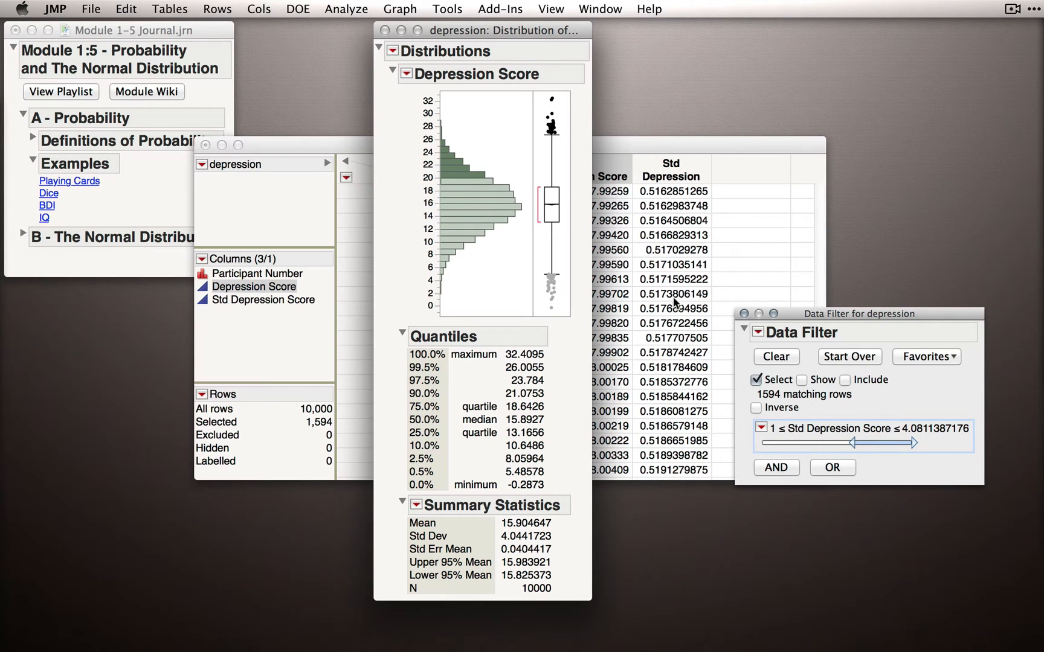
mouse_move(679, 407)
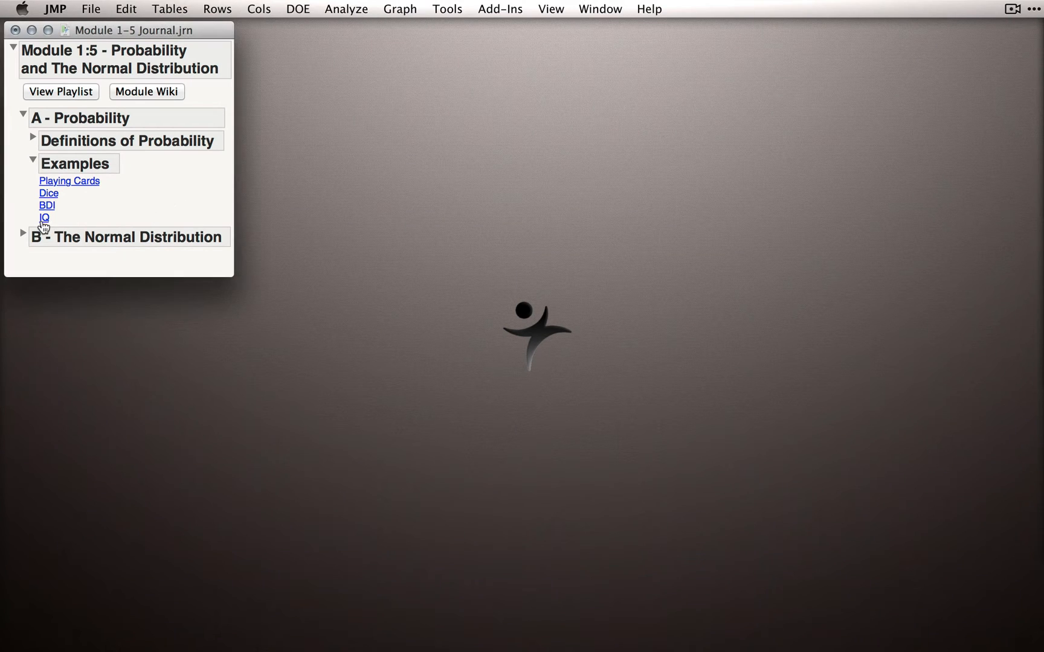
Open the IQ example data table and run a Distribution analysis on IQ
click(44, 217)
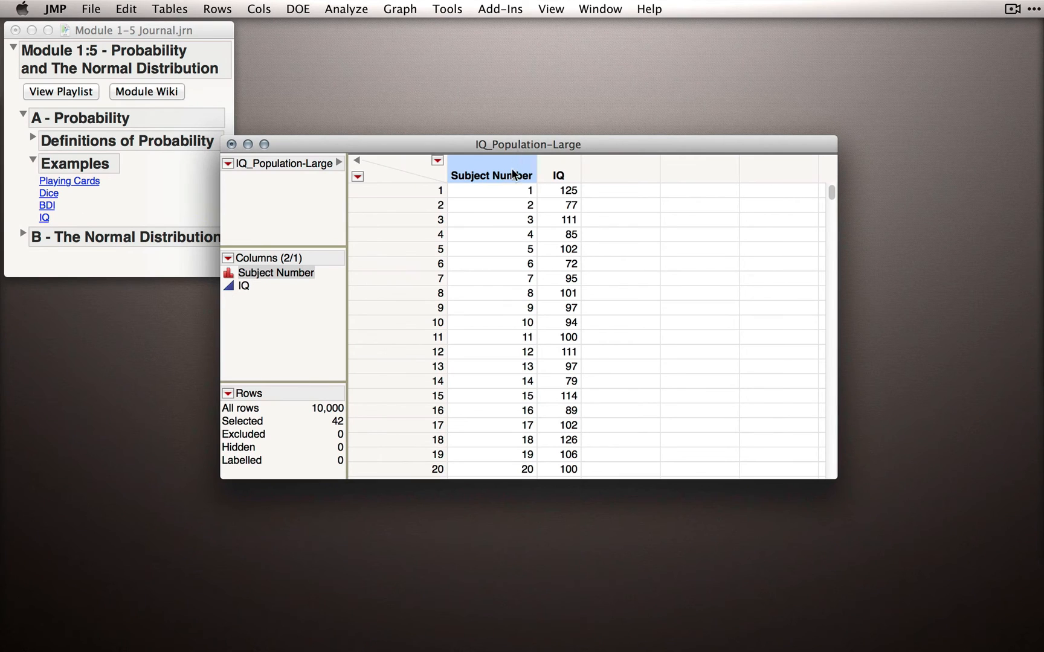
click(345, 8)
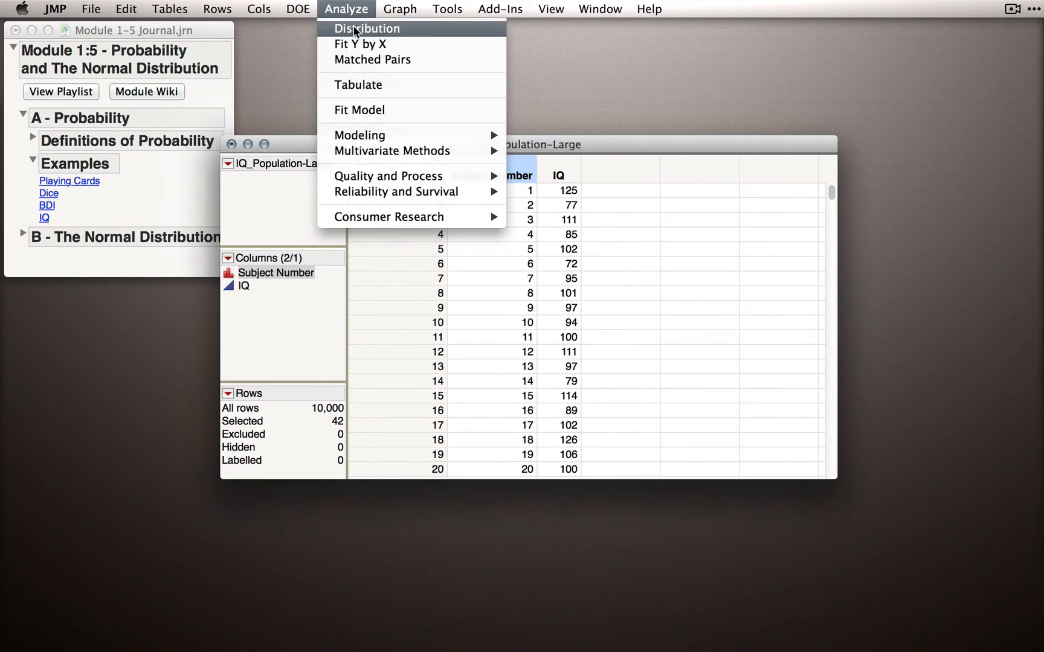
click(366, 28)
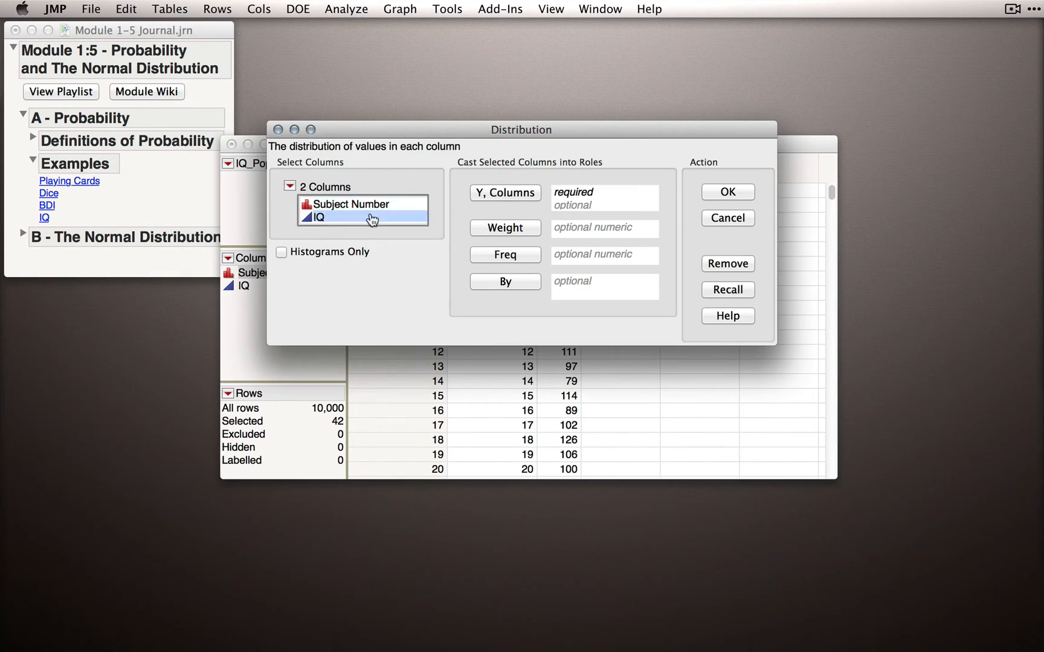
click(726, 191)
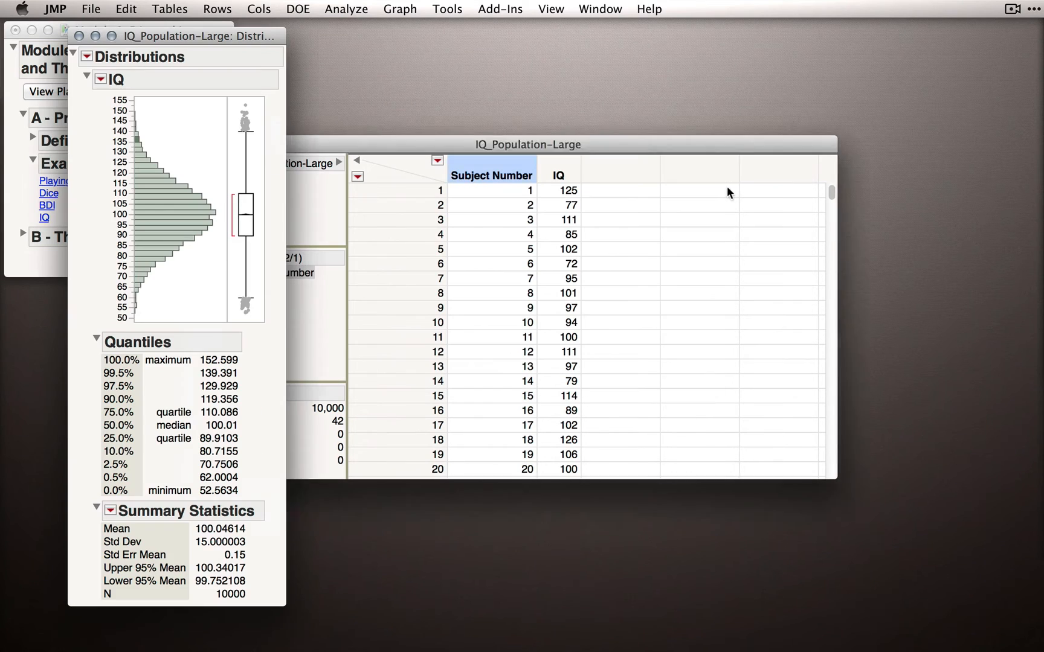
drag(200, 36, 339, 39)
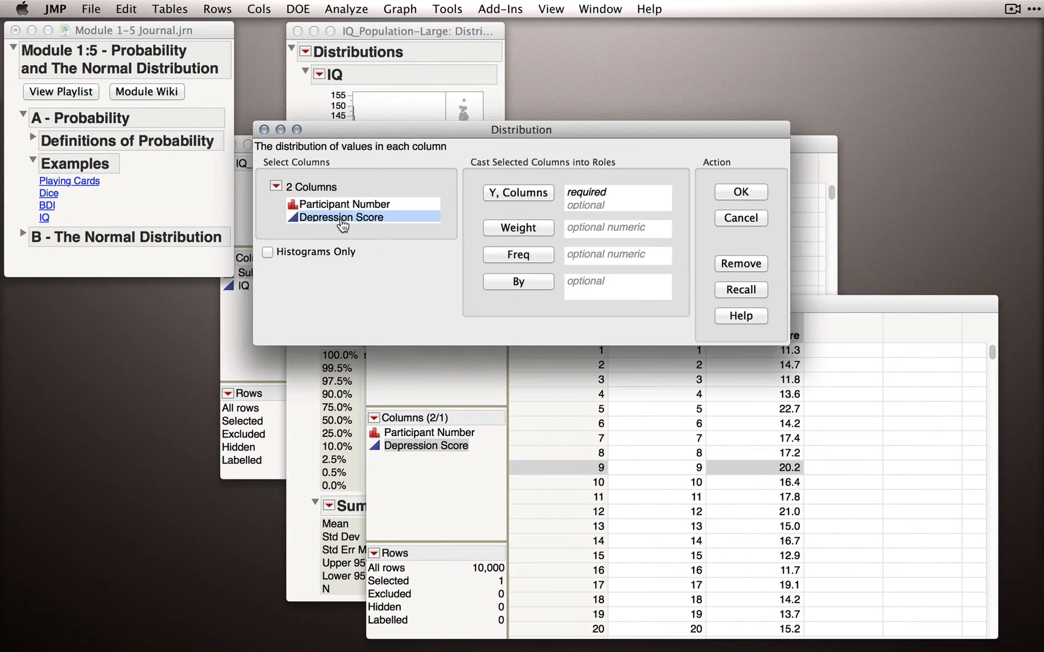
click(739, 192)
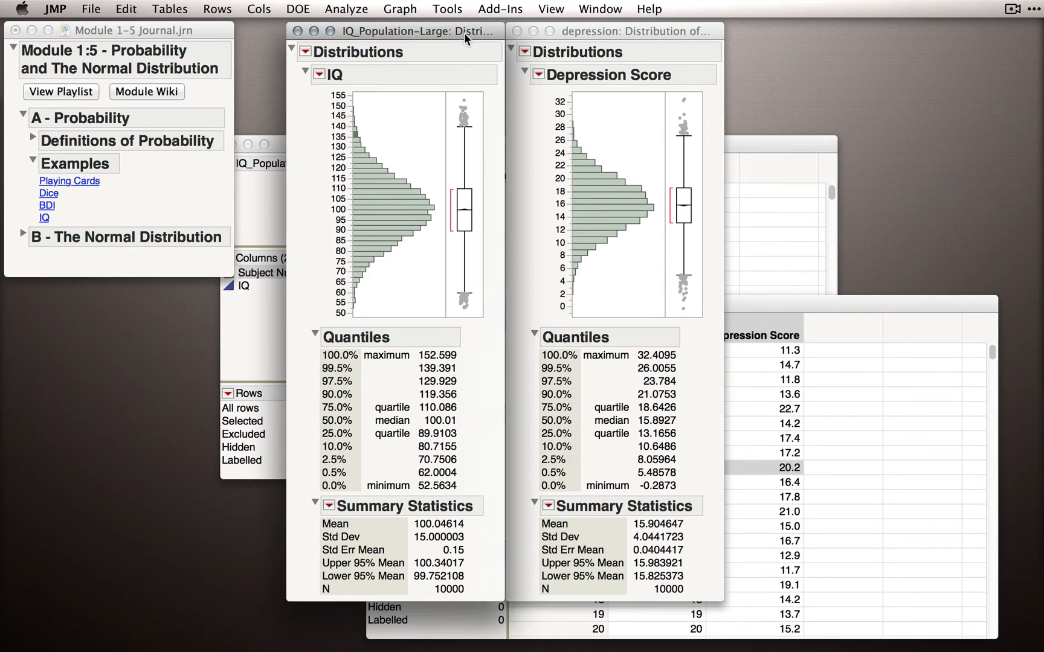
mouse_move(585, 38)
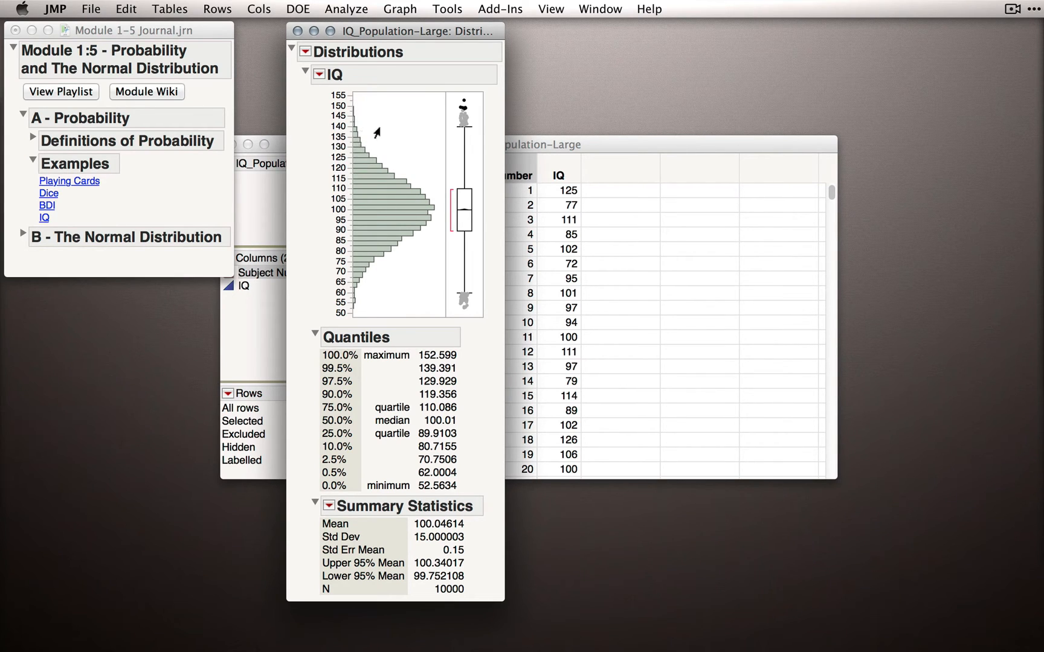
mouse_move(447, 528)
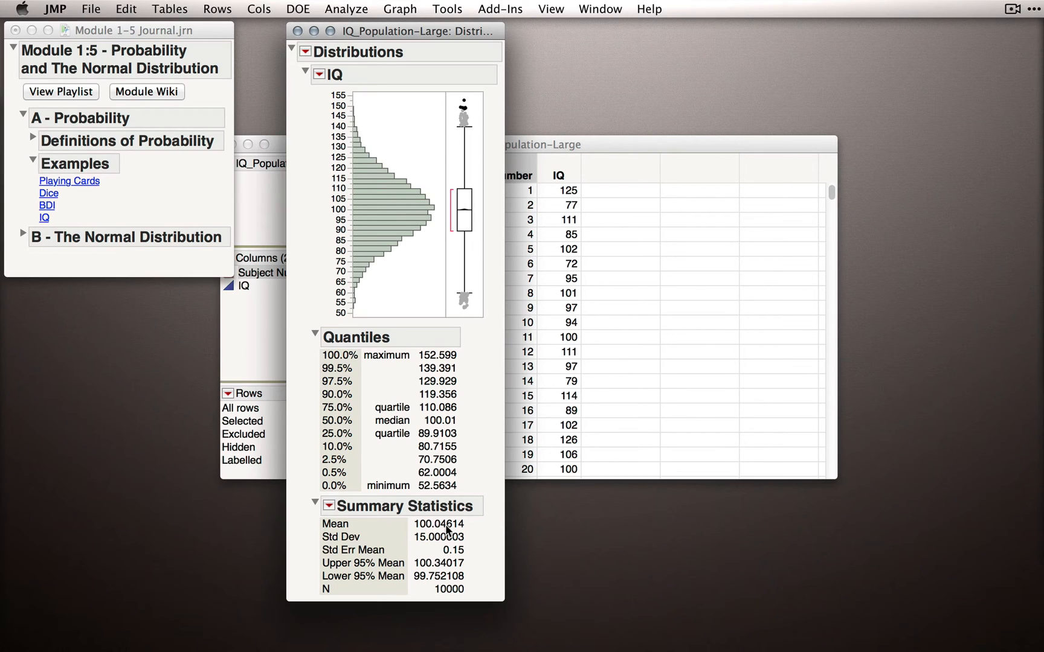
mouse_move(343, 529)
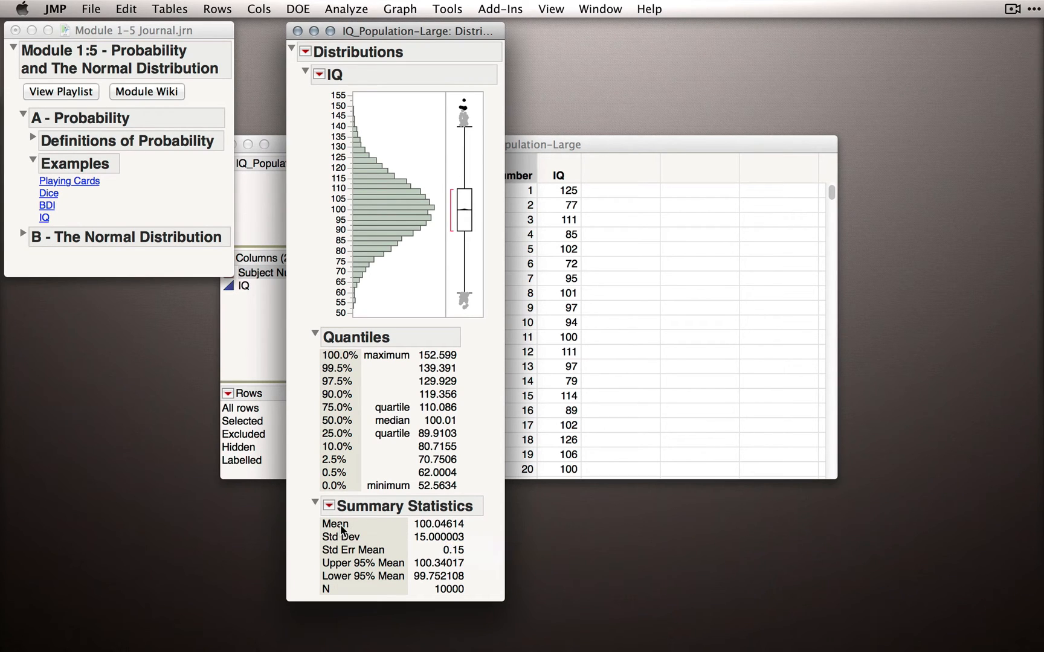
mouse_move(344, 546)
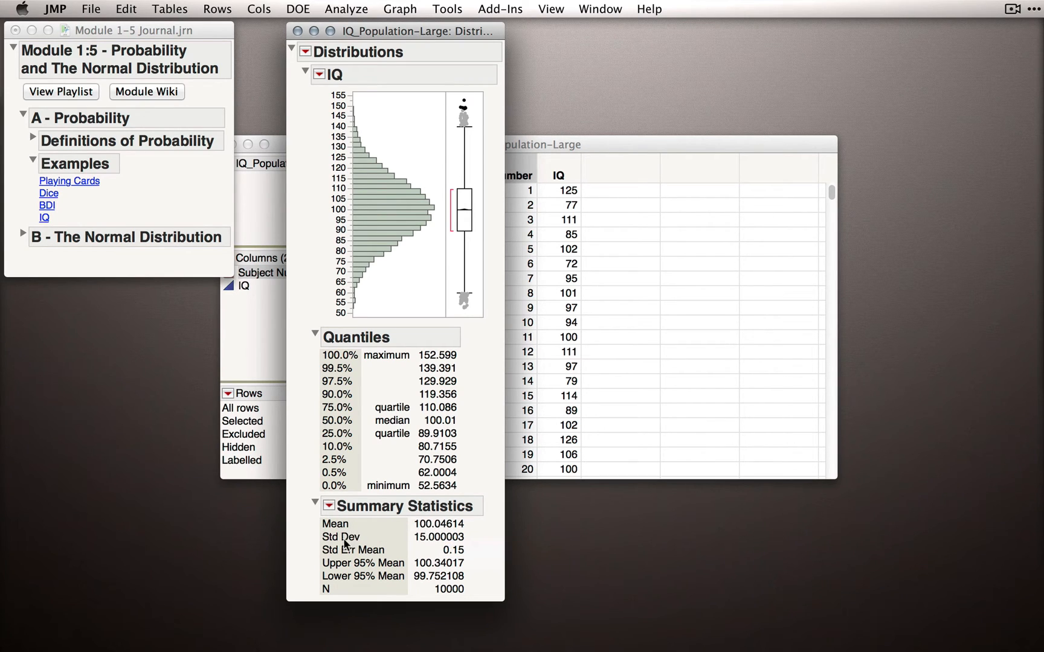
mouse_move(444, 546)
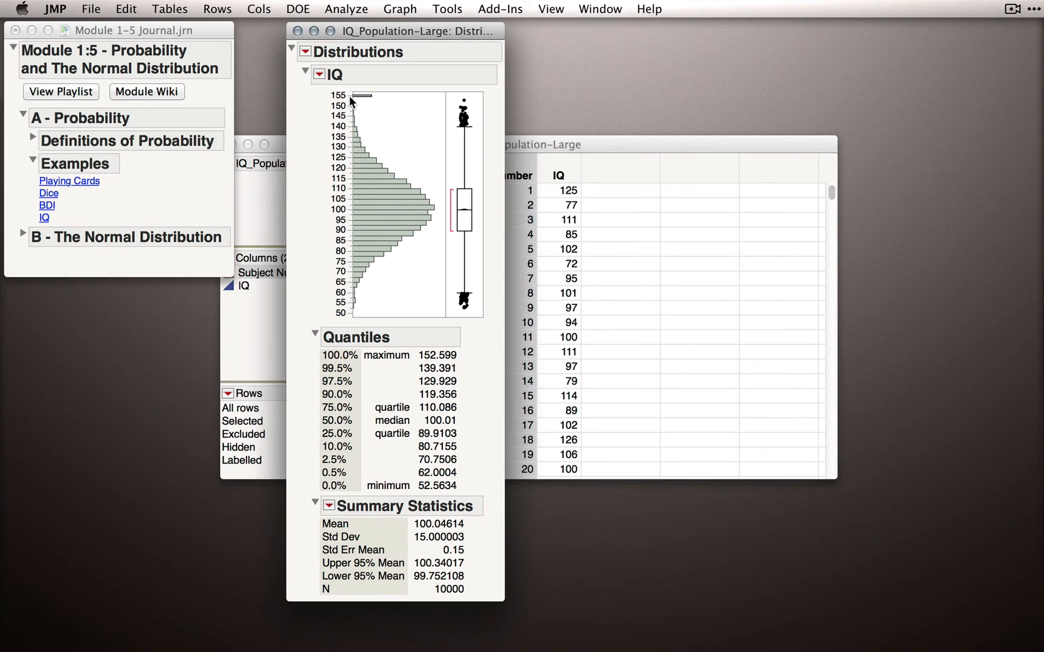
drag(351, 102, 369, 140)
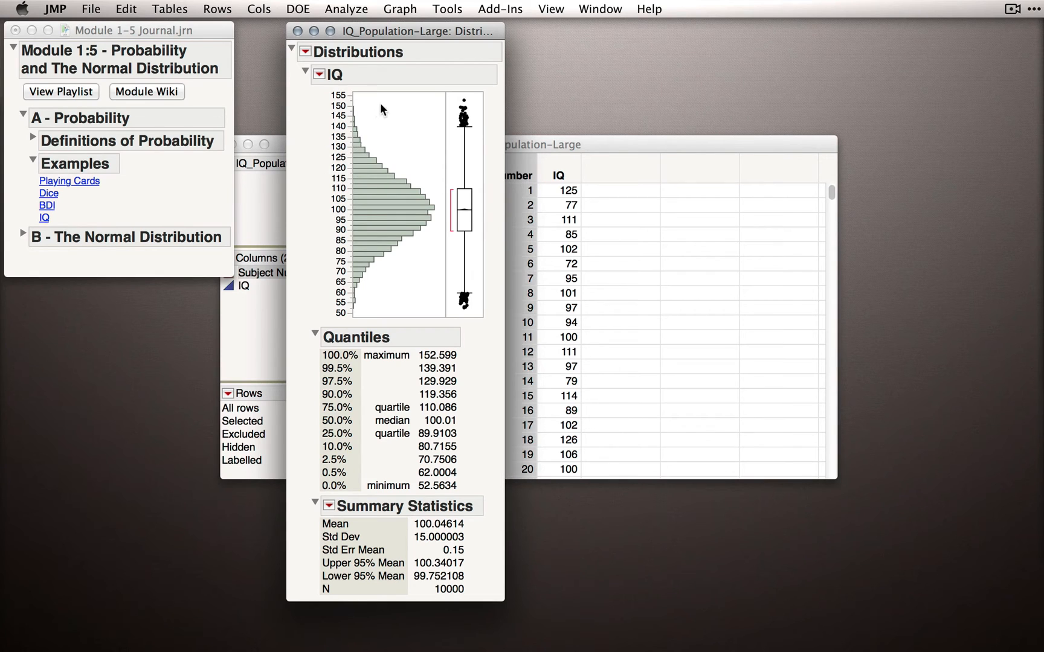
Save standardized IQ scores as a Std IQ column from the IQ distribution options
click(319, 74)
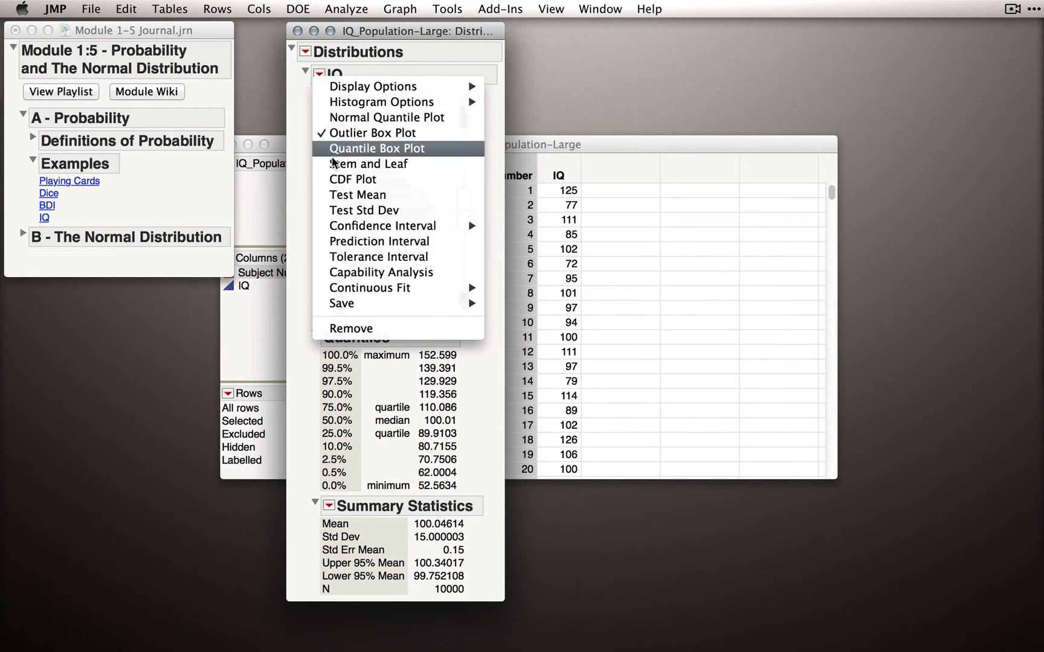
mouse_move(341, 304)
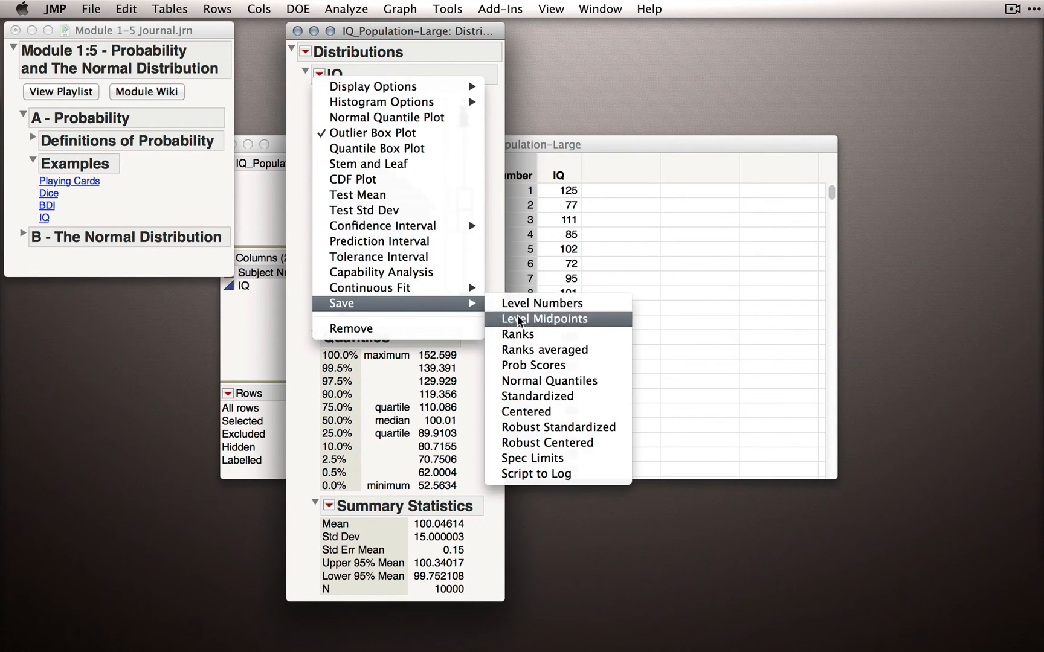
click(537, 396)
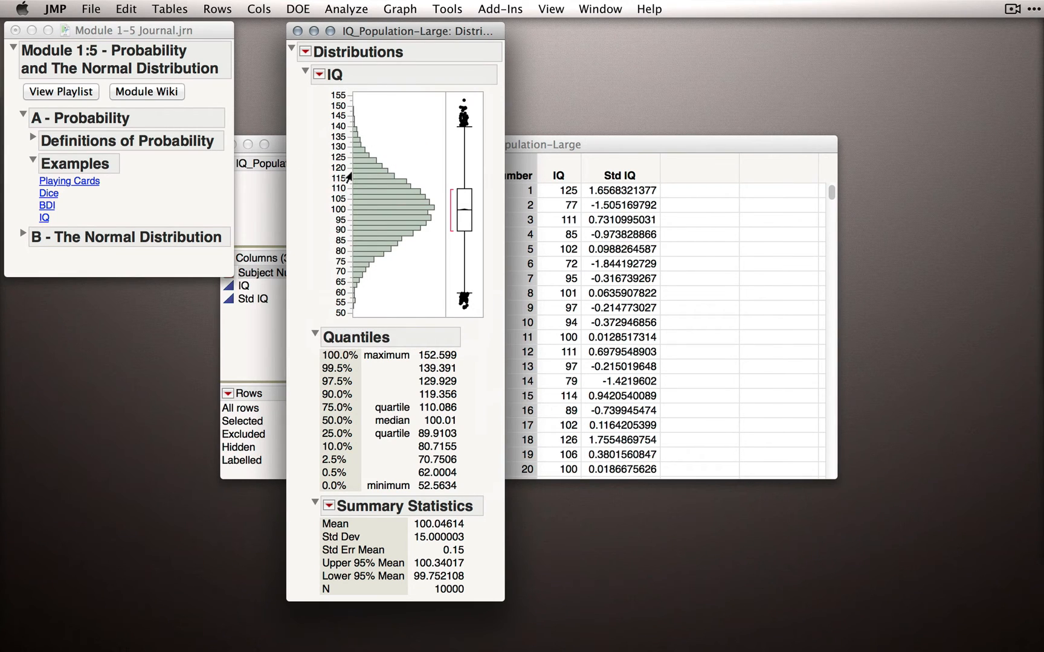
Add a Std IQ data filter with lower bound 1, selecting 1,560 rows
click(216, 9)
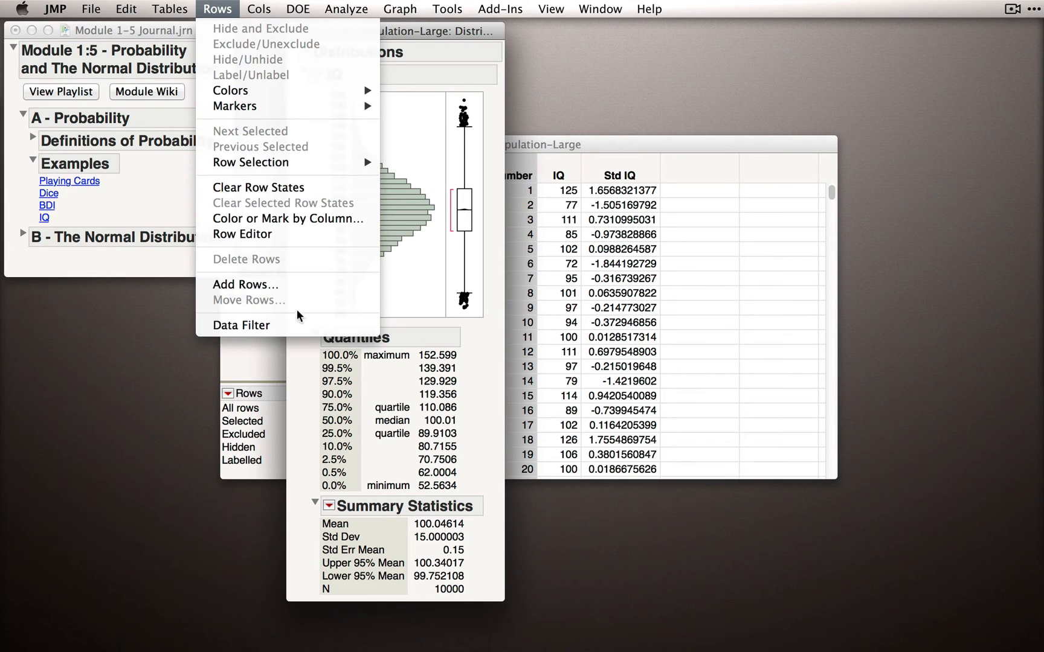
click(241, 324)
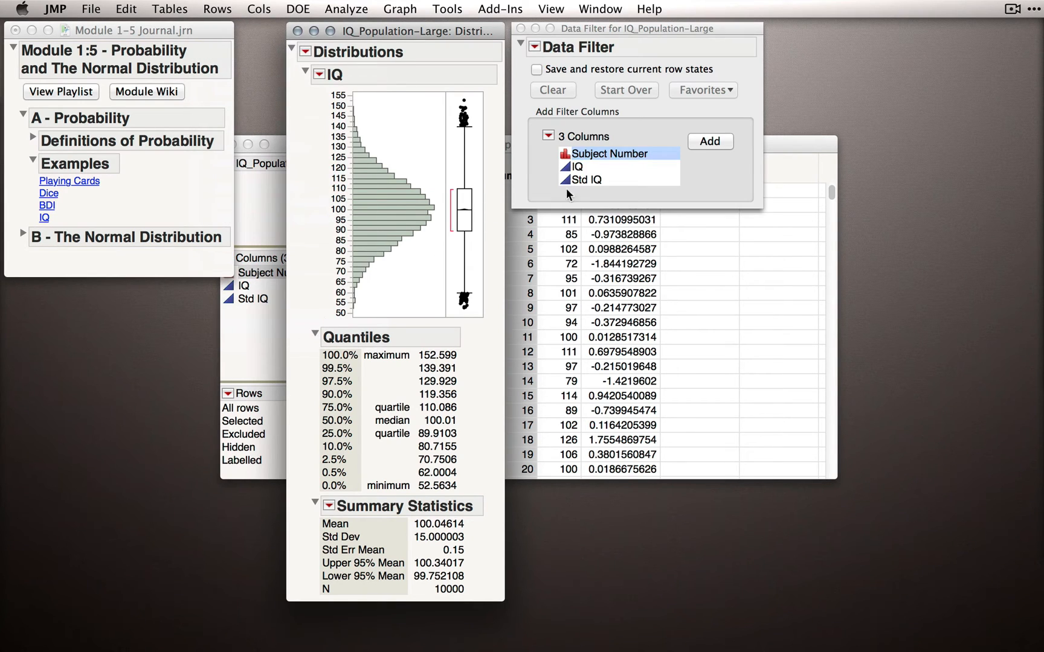
click(587, 179)
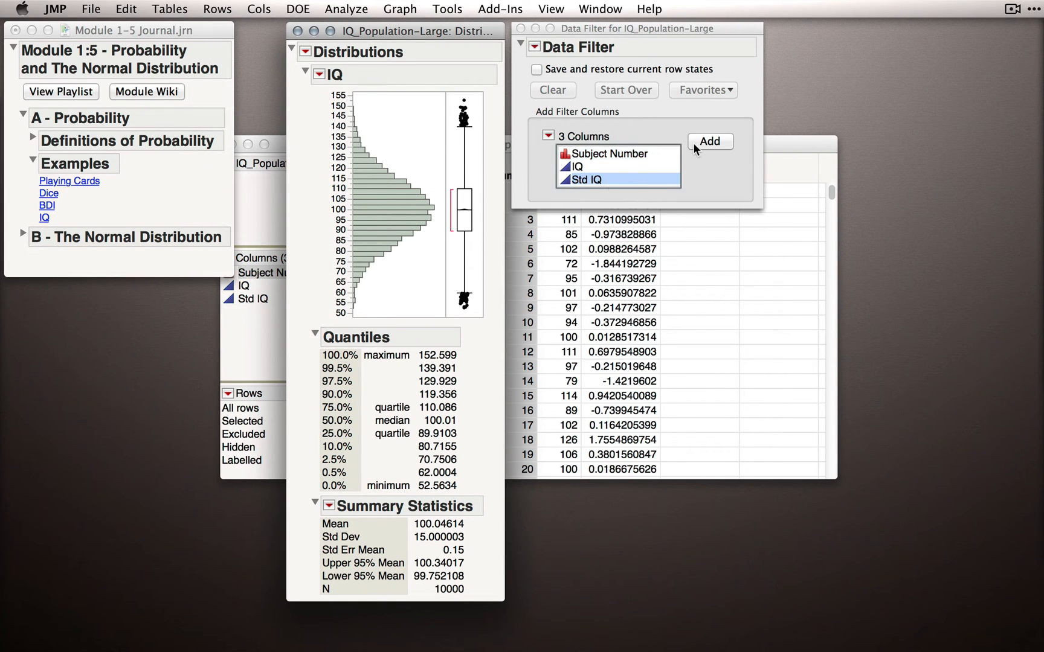
click(709, 142)
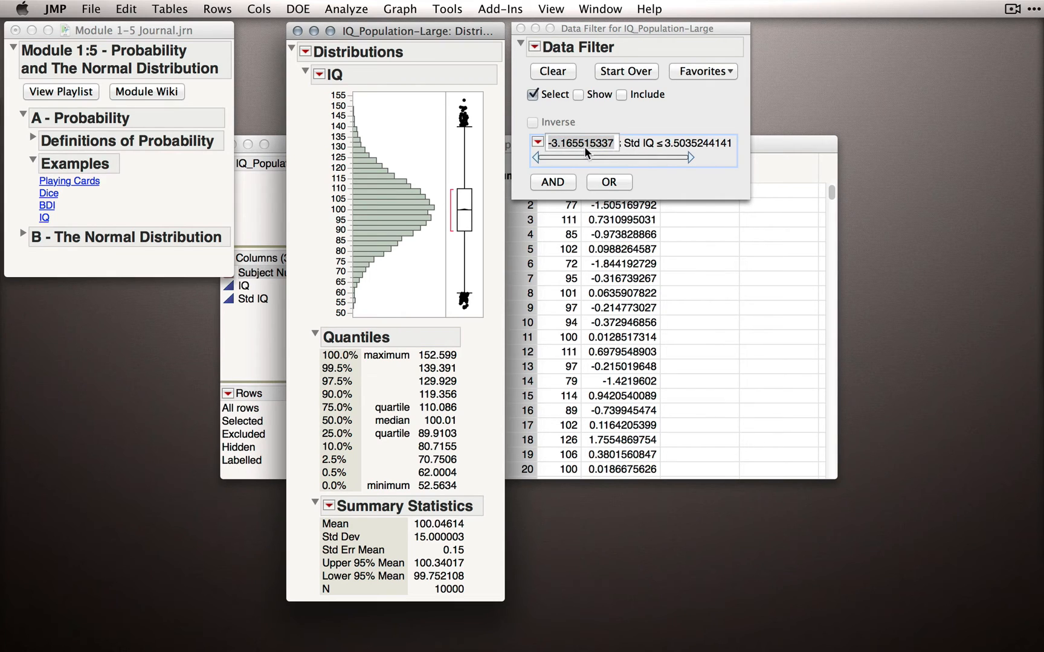
text(-1)
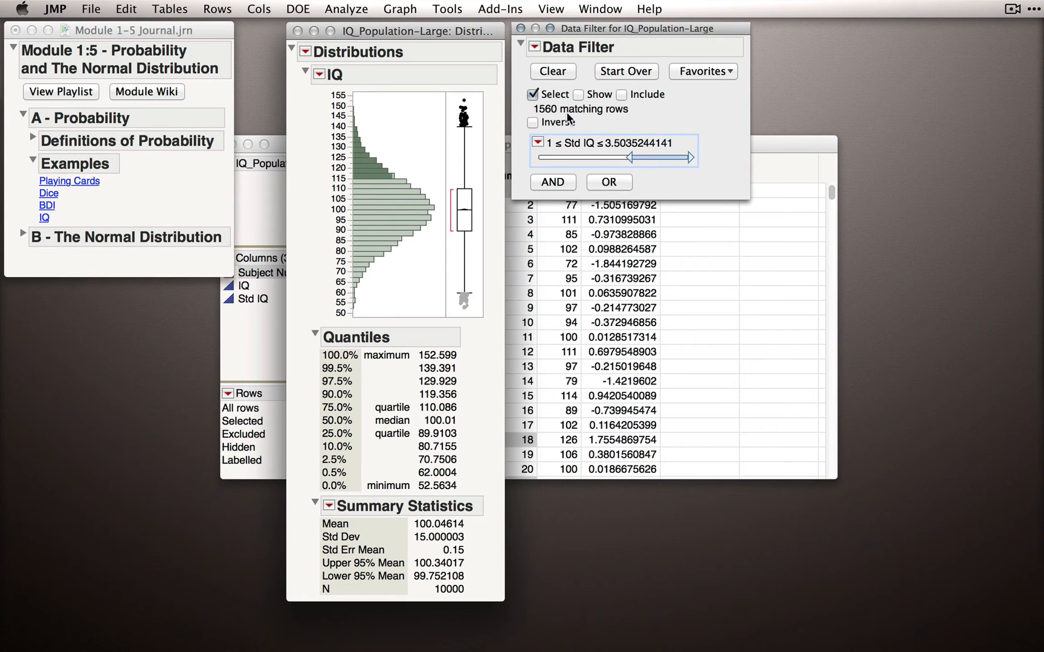
mouse_move(550, 116)
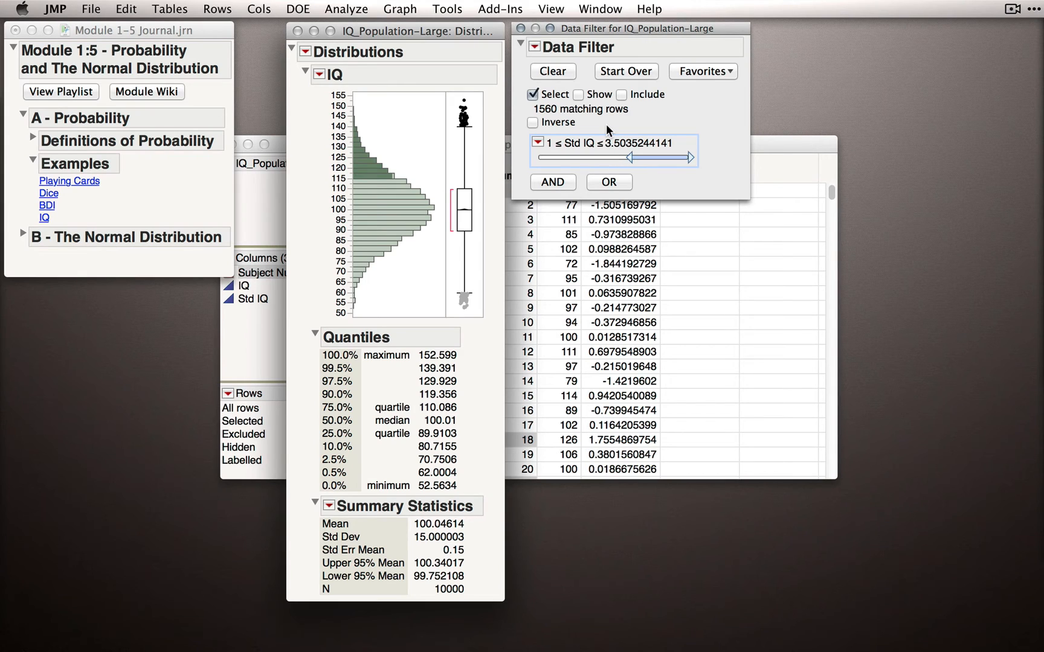
mouse_move(413, 215)
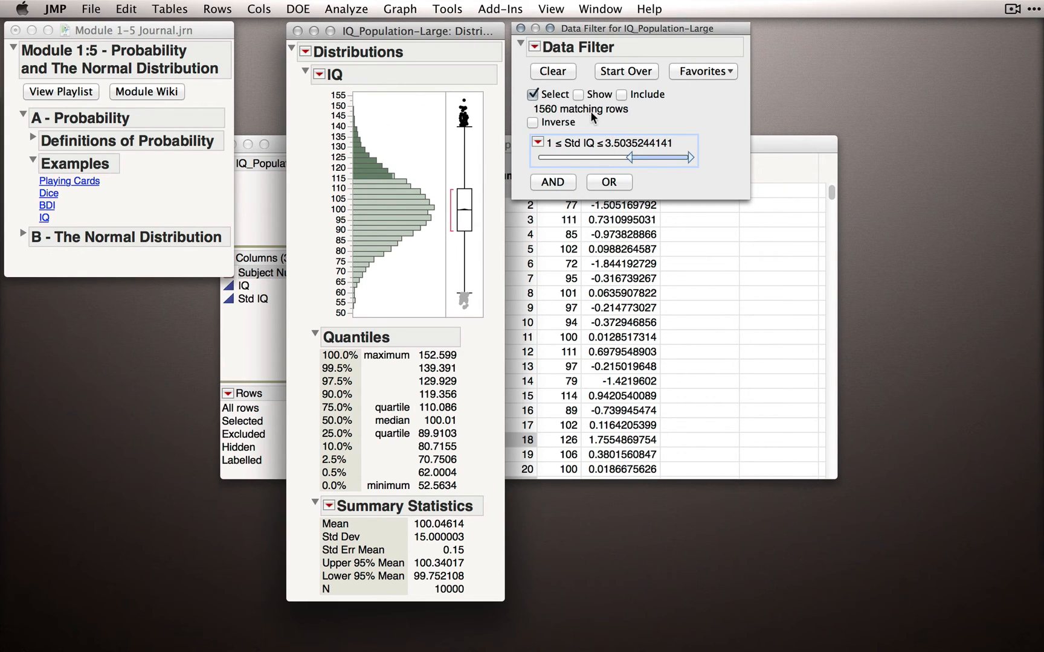
mouse_move(606, 123)
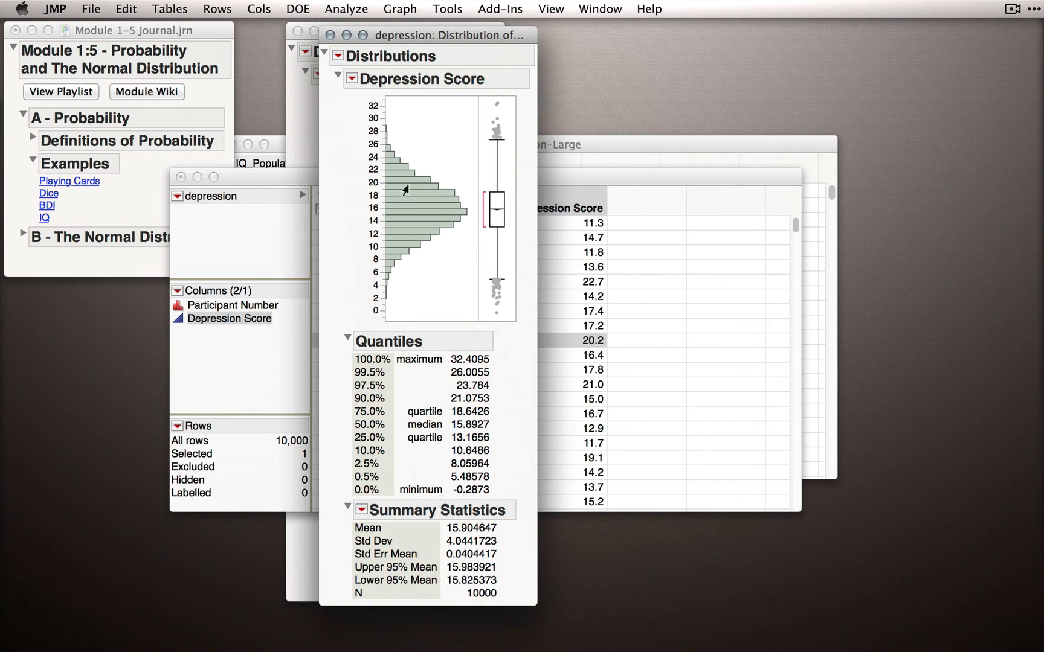
Filter the depression table on Std Depression Score from 1 upward, selecting 1,594 rows
click(352, 78)
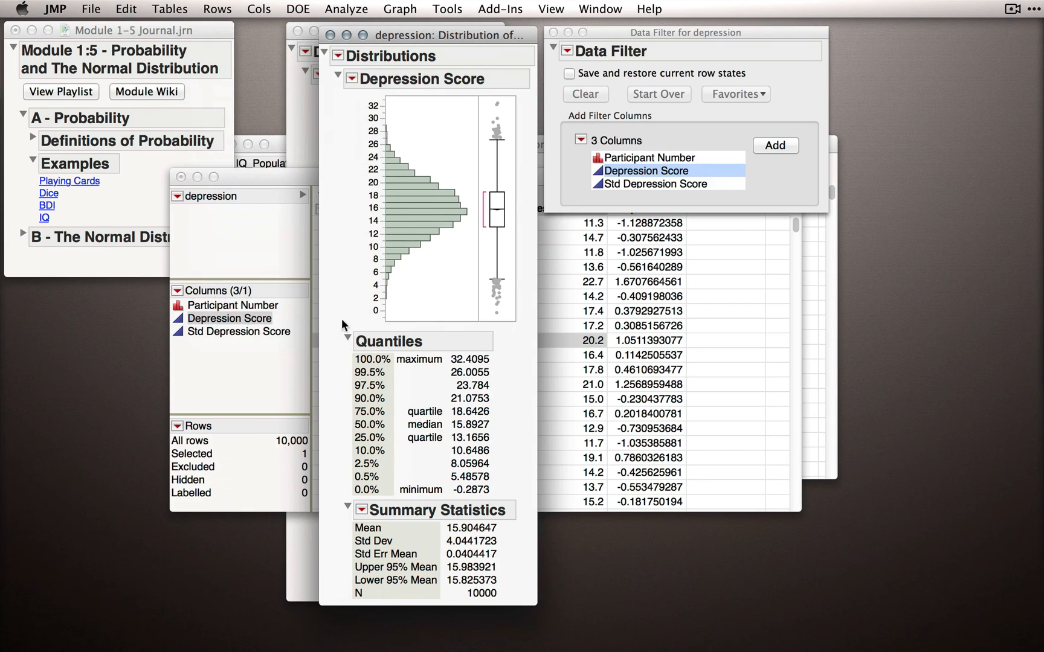
click(774, 145)
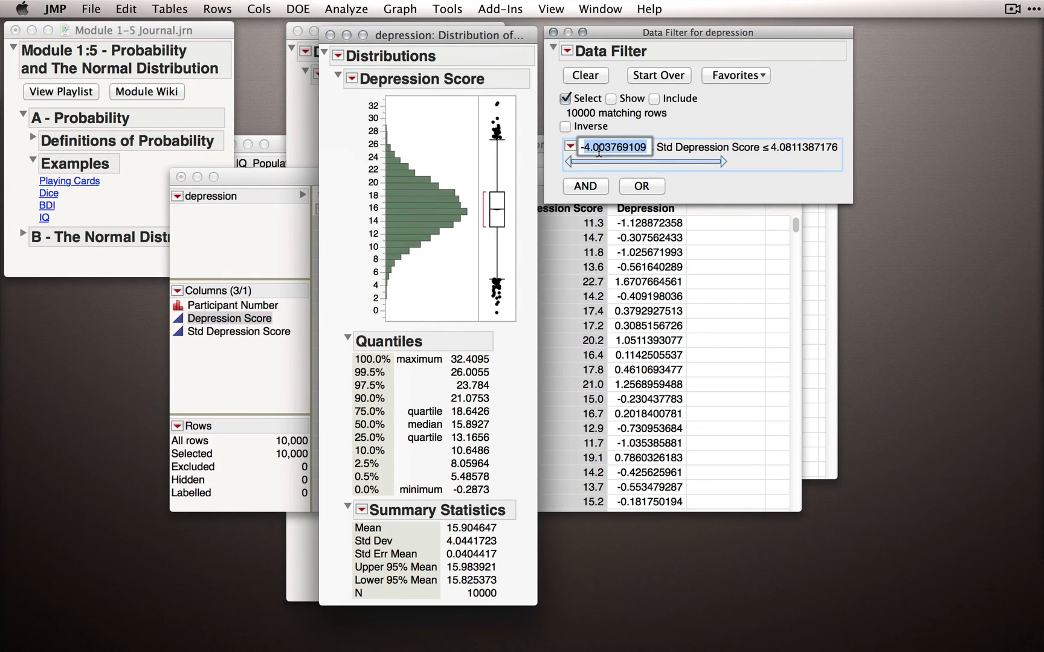
drag(571, 162, 647, 162)
text(1)
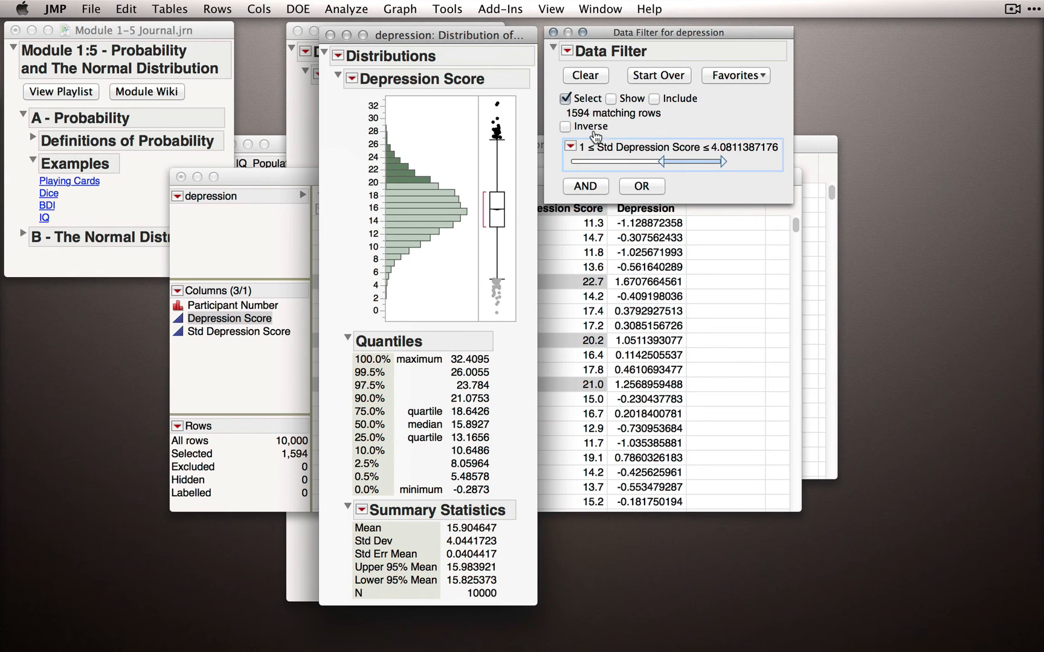
drag(672, 32, 758, 31)
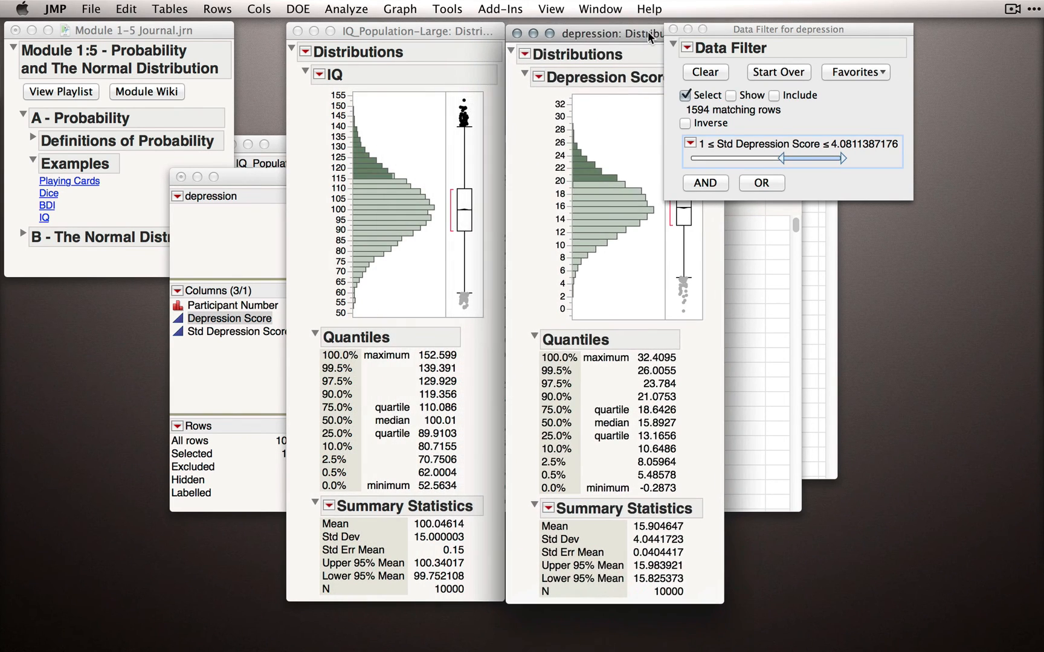
Move the depression data filter window off the side-by-side distribution reports
drag(785, 29, 865, 38)
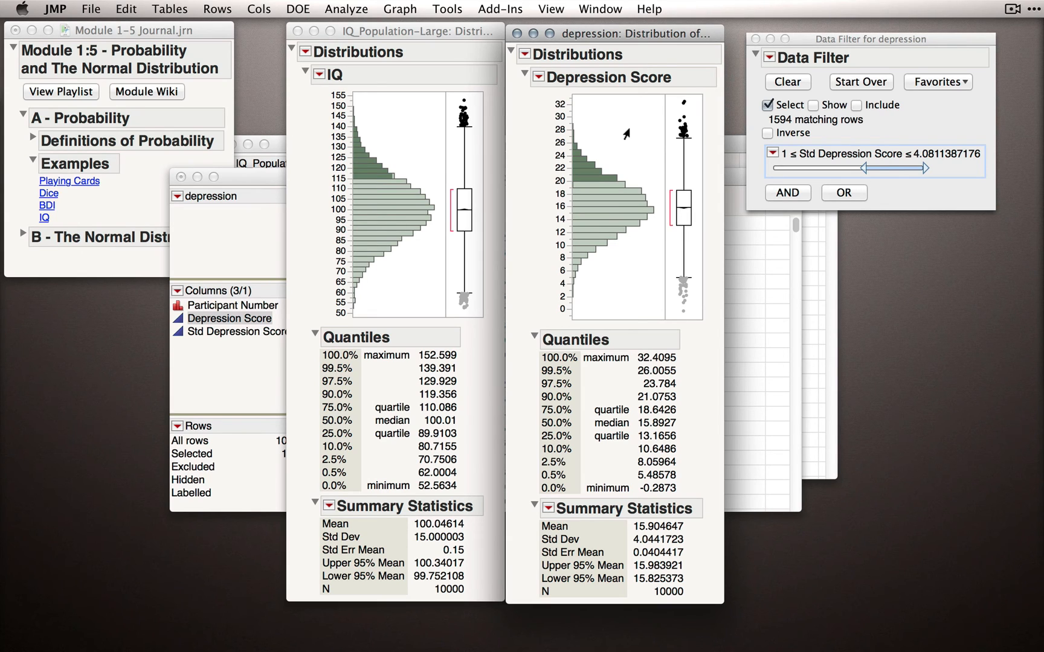
mouse_move(603, 536)
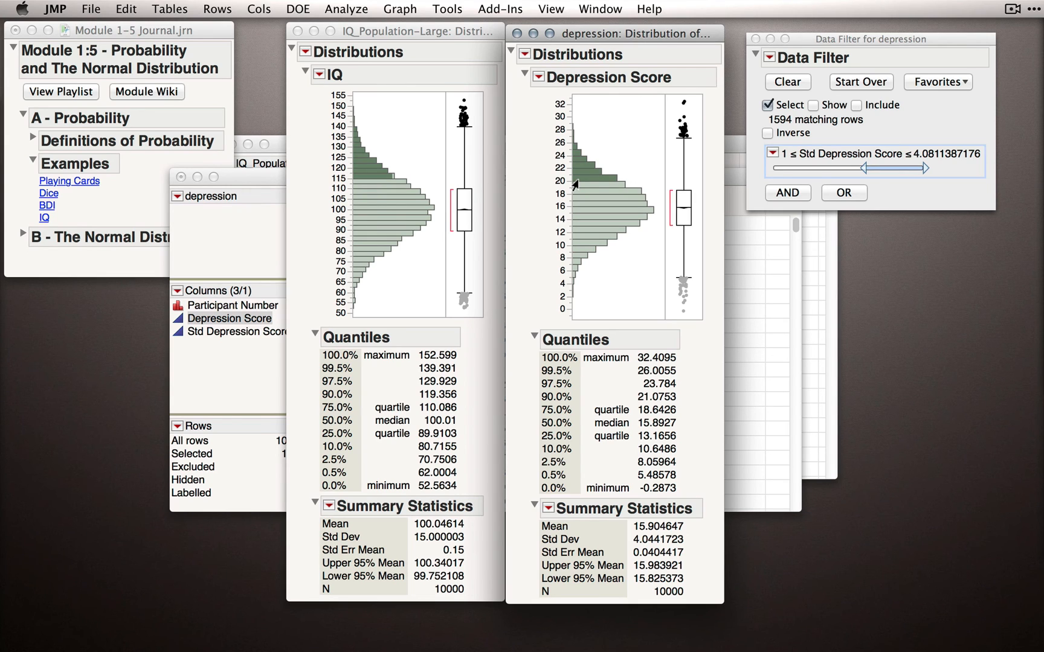
mouse_move(486, 343)
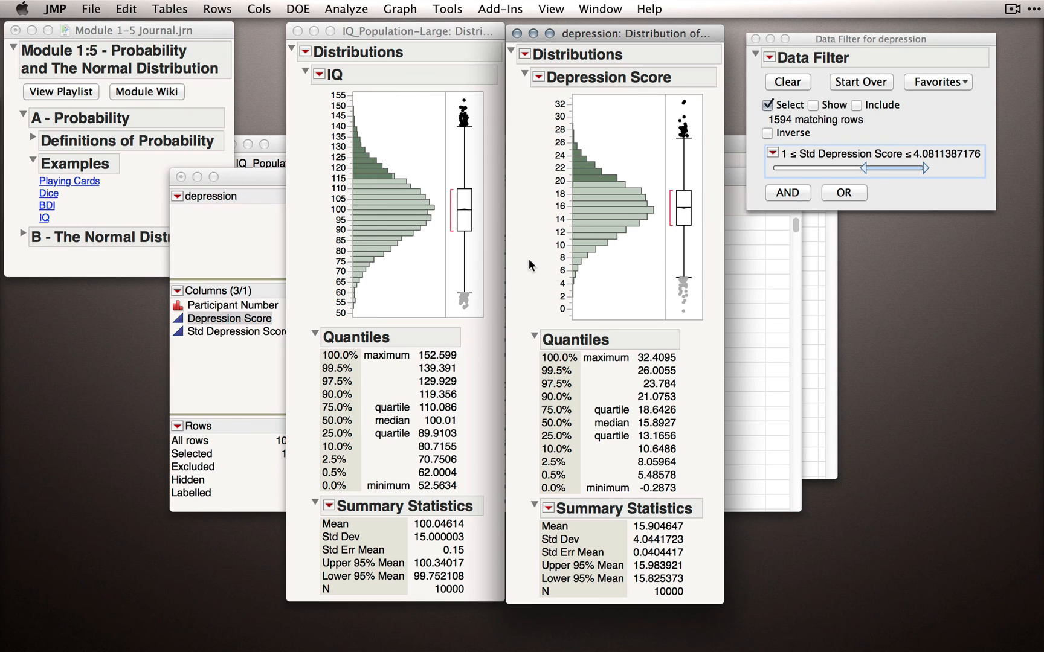
mouse_move(576, 123)
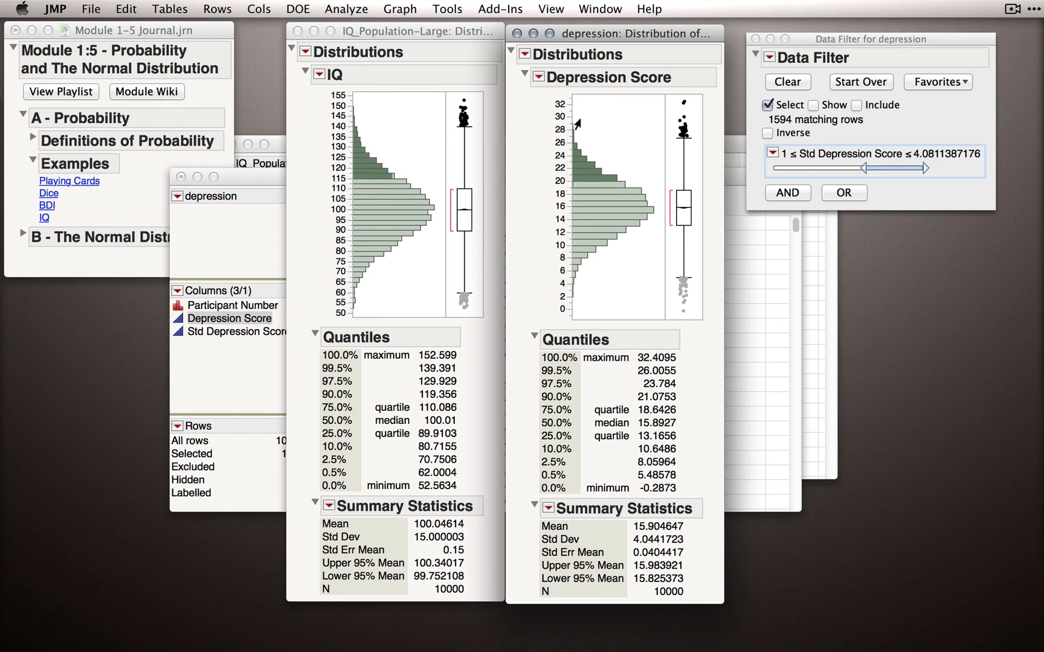
mouse_move(536, 223)
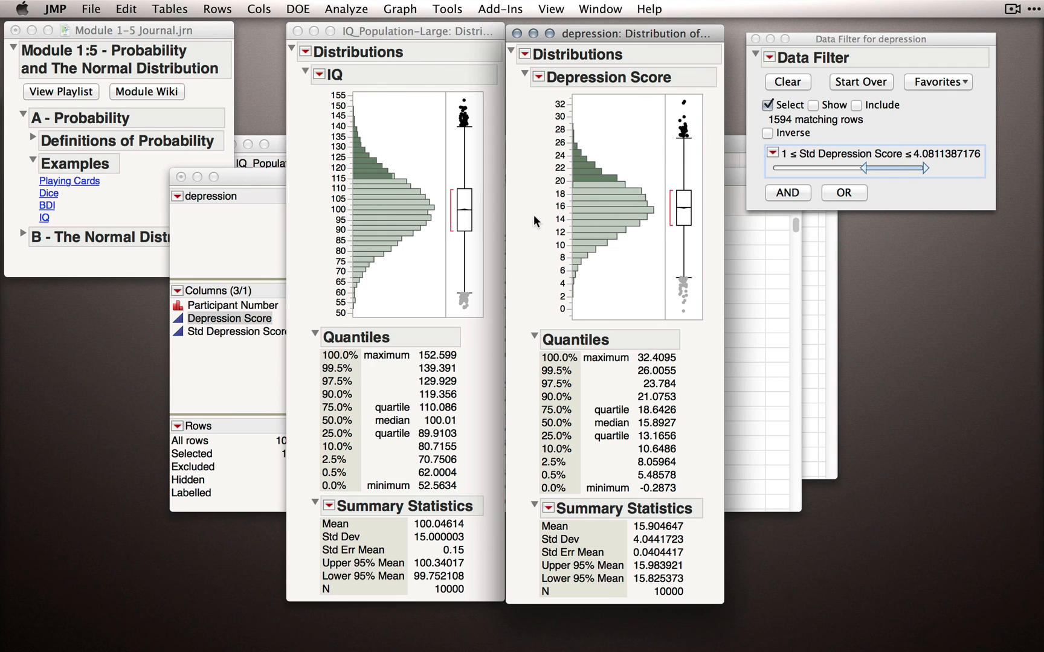
mouse_move(633, 236)
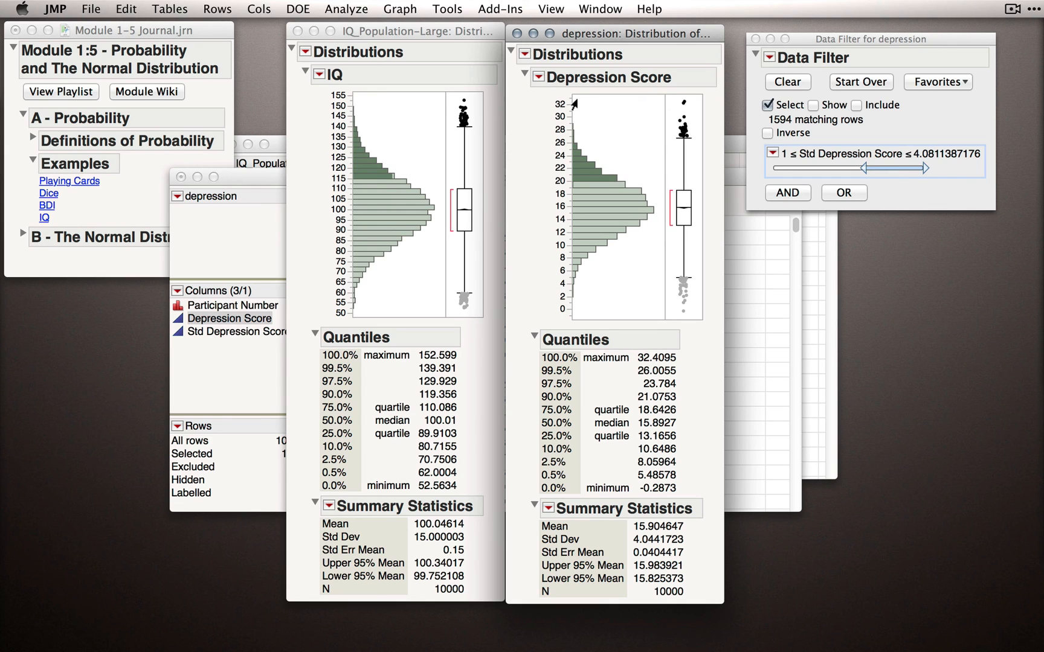
mouse_move(430, 135)
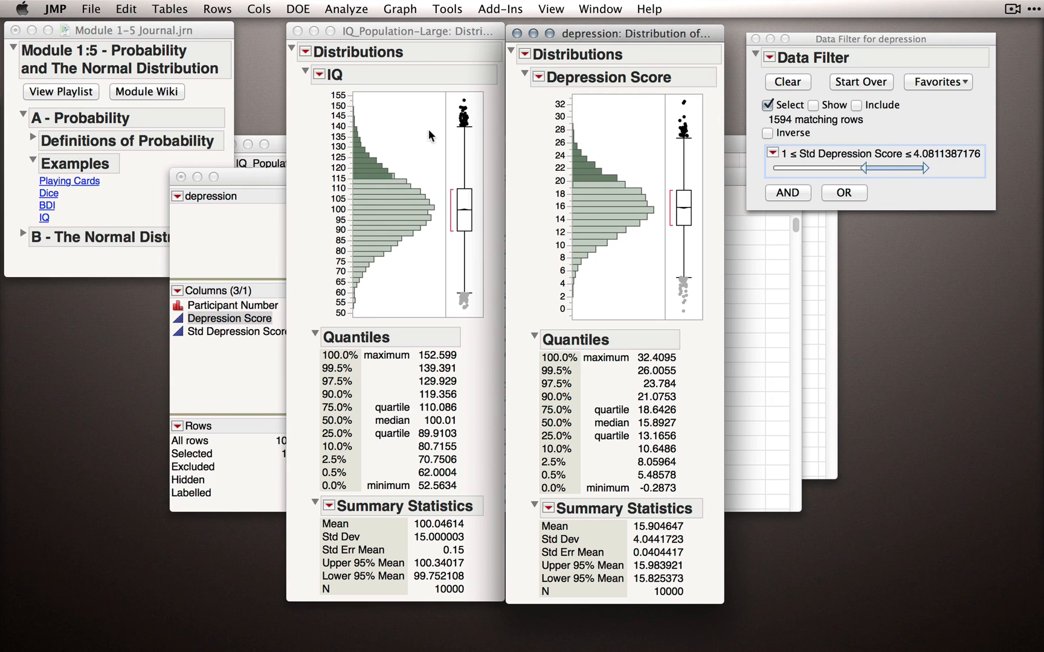
mouse_move(532, 165)
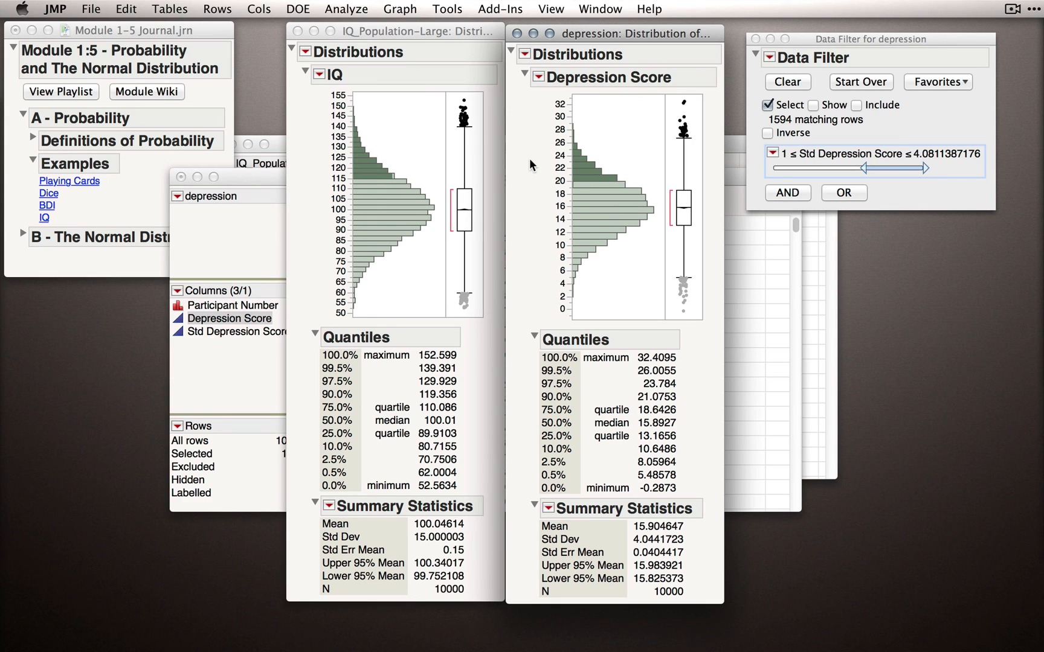
mouse_move(539, 185)
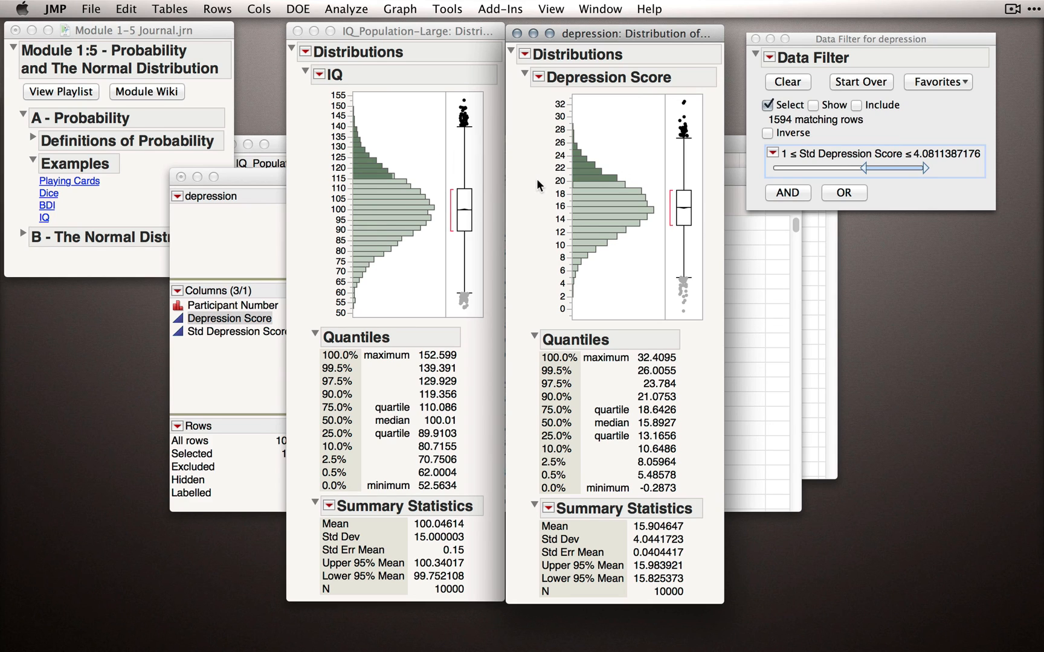